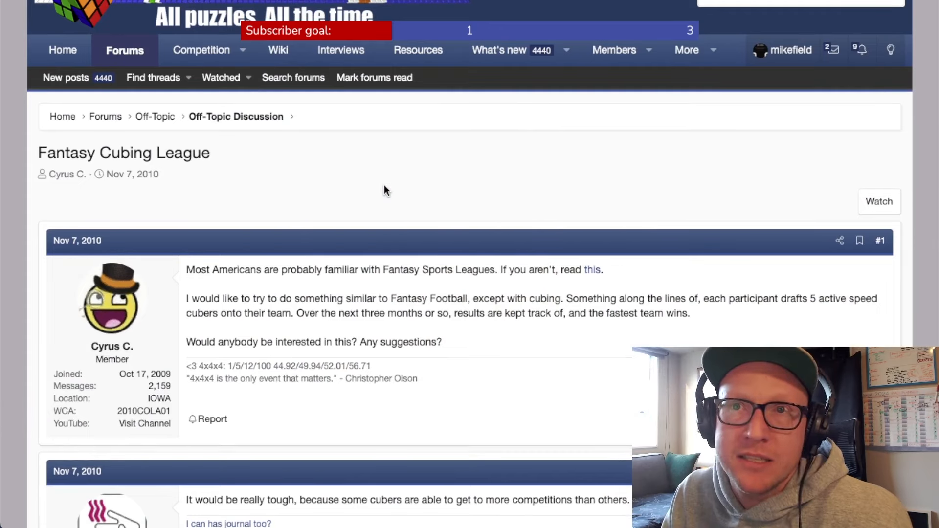
{"action": "mouse_move", "coordinate": [357, 200]}
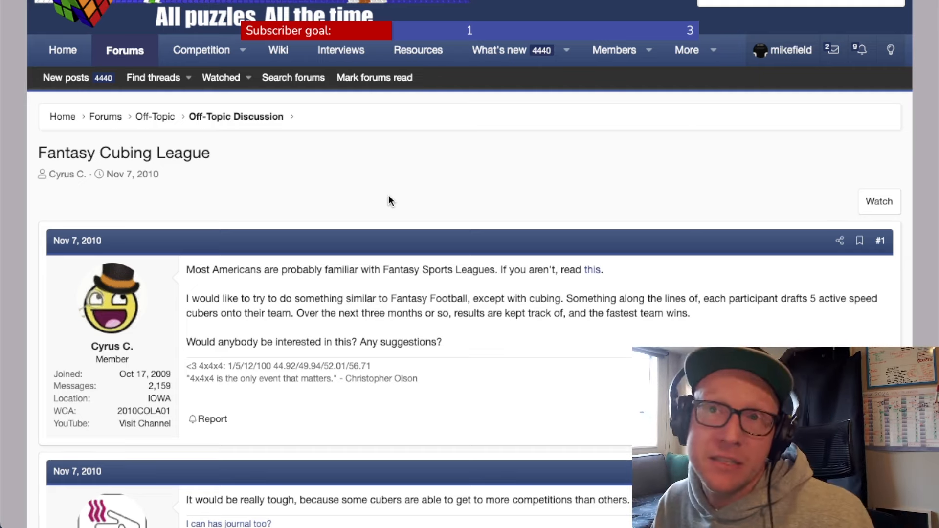
{"action": "mouse_move", "coordinate": [446, 168]}
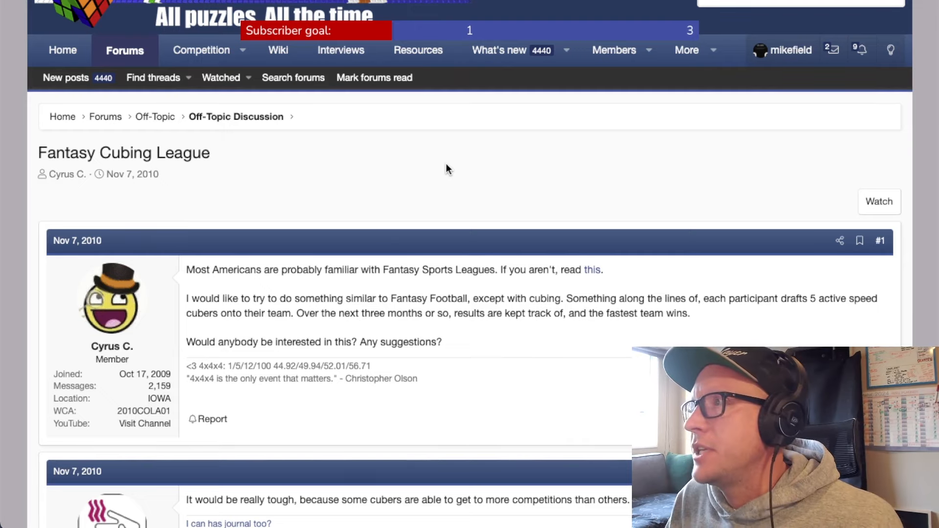
Scroll down through the Fantasy Cubing 2017! thread's opening announcement post.
{"action": "scroll", "scroll_direction": "down", "scroll_amount": 3}
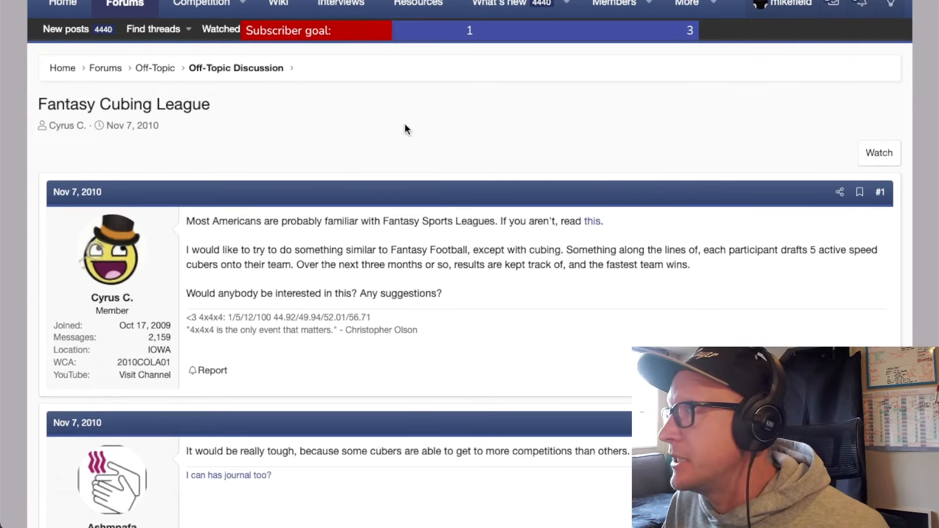
{"action": "scroll", "scroll_direction": "down", "scroll_amount": 3}
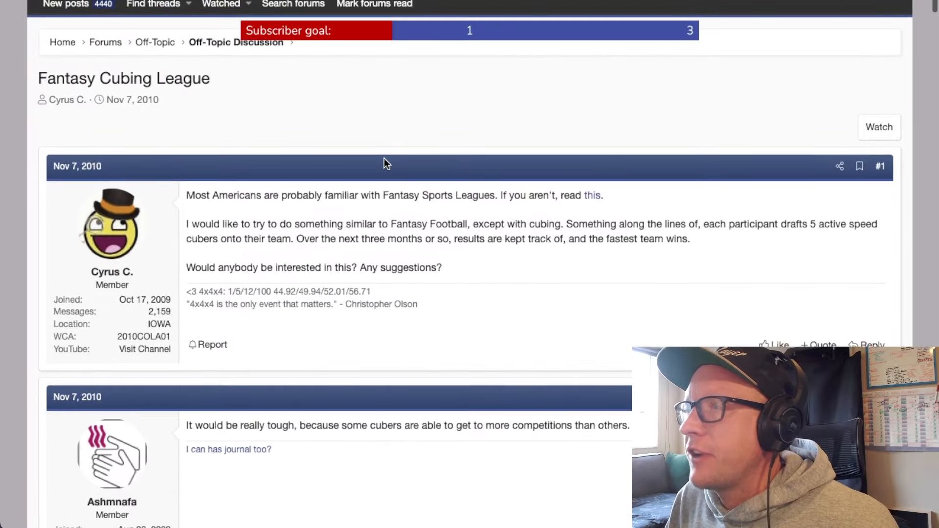
{"action": "mouse_move", "coordinate": [214, 219]}
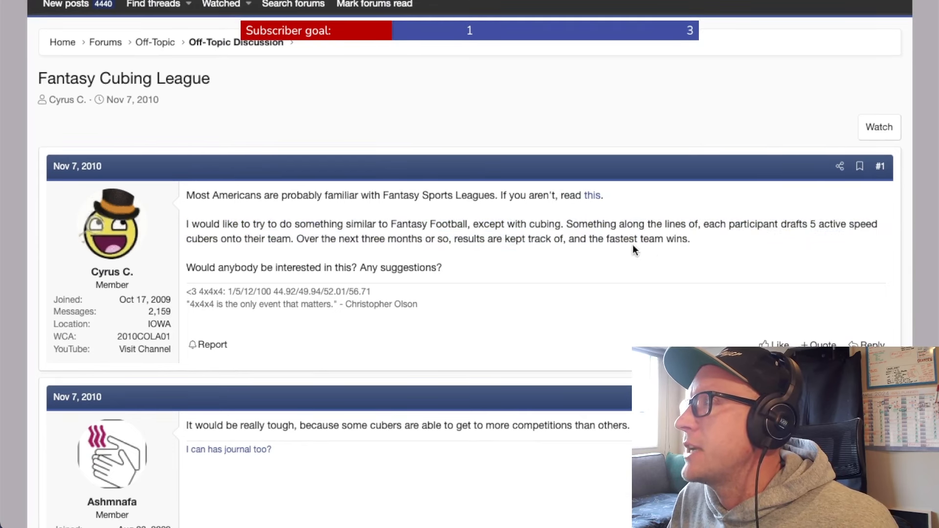
{"action": "scroll", "scroll_direction": "down", "scroll_amount": 3}
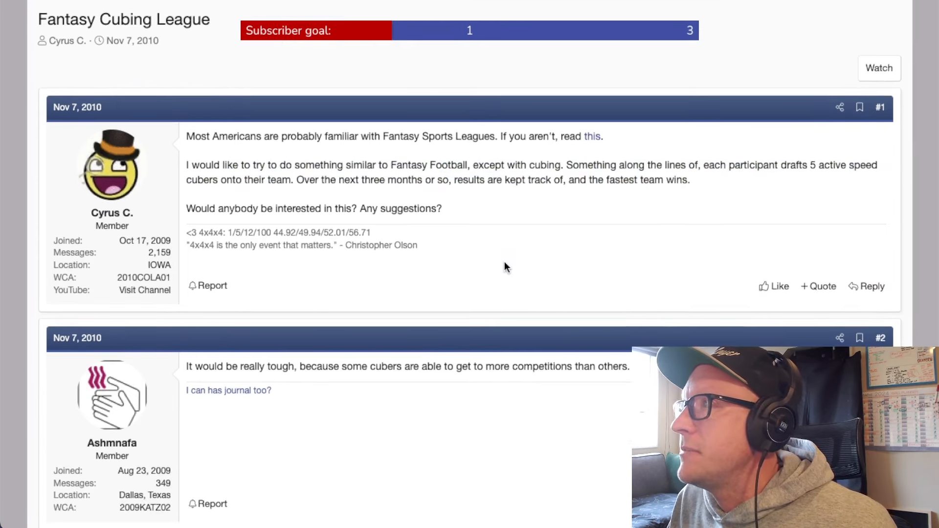
{"action": "scroll", "scroll_direction": "down", "scroll_amount": 3}
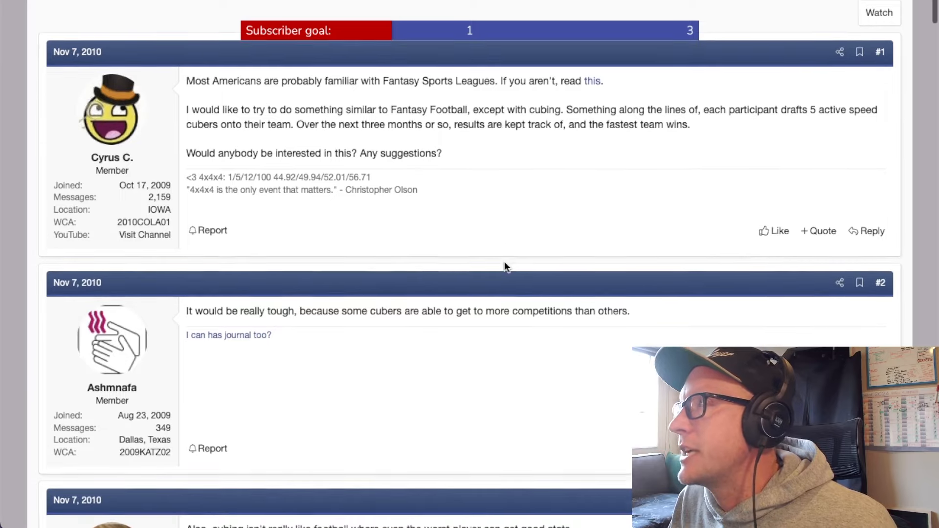
{"action": "scroll", "scroll_direction": "down", "scroll_amount": 3}
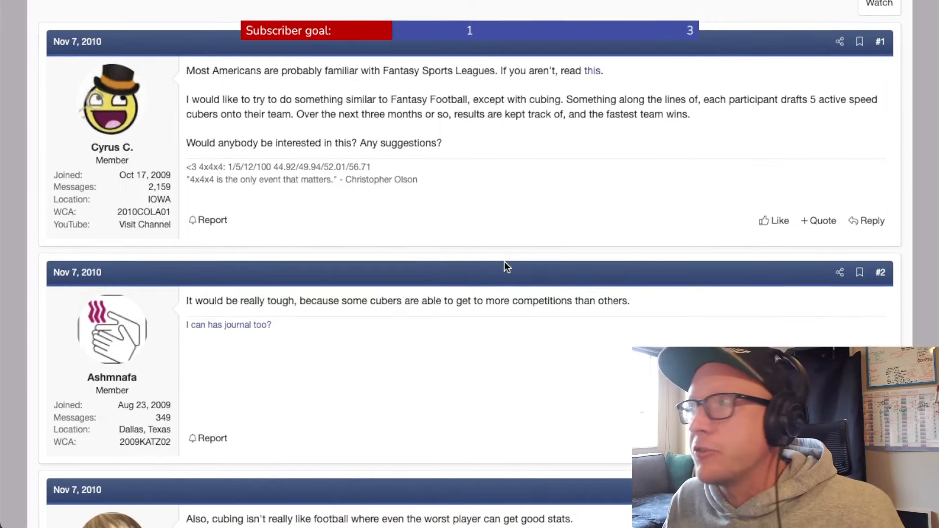
{"action": "scroll", "scroll_direction": "down", "scroll_amount": 3}
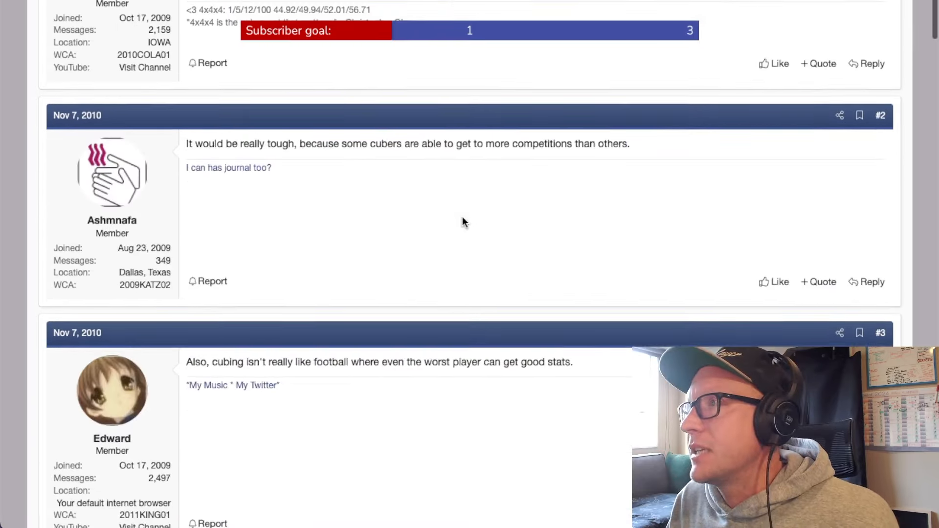
{"action": "scroll", "scroll_direction": "down", "scroll_amount": 3}
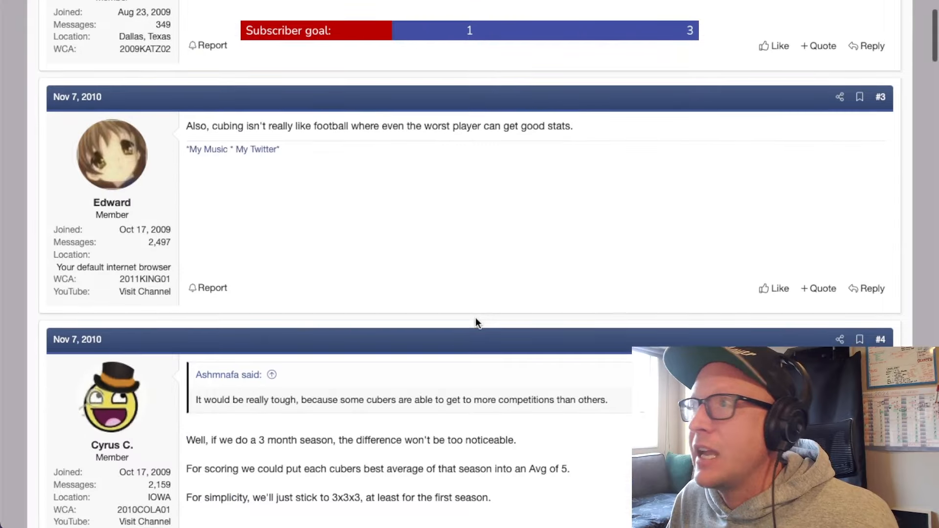
{"action": "scroll", "scroll_direction": "down", "scroll_amount": 3}
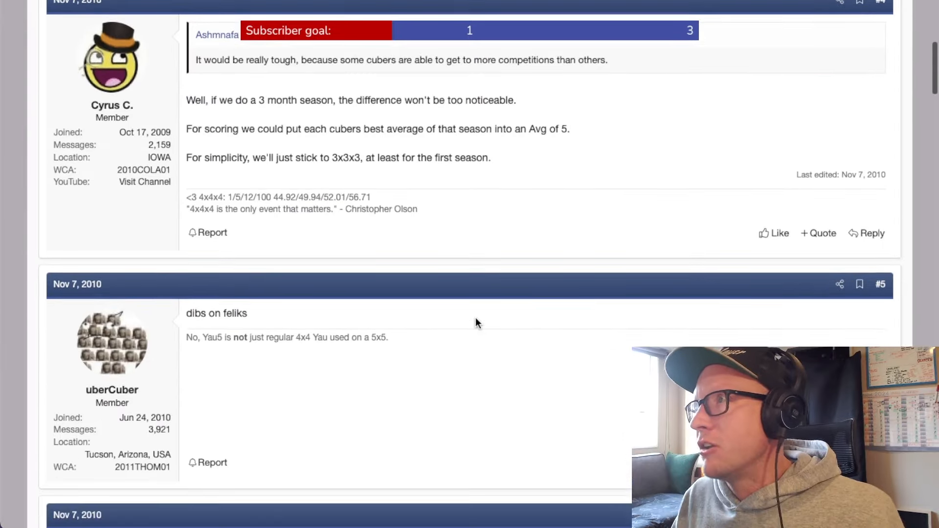
{"action": "scroll", "scroll_direction": "down", "scroll_amount": 3}
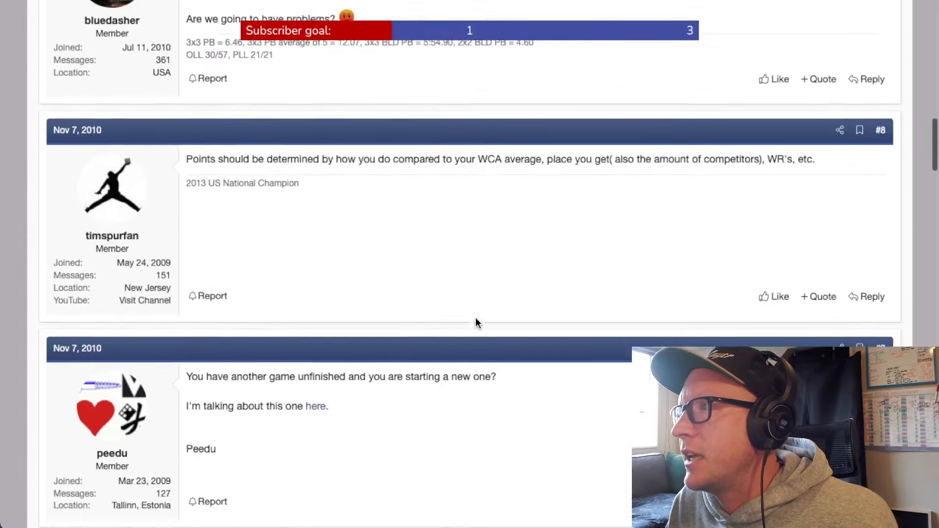
{"action": "scroll", "scroll_direction": "down", "scroll_amount": 3}
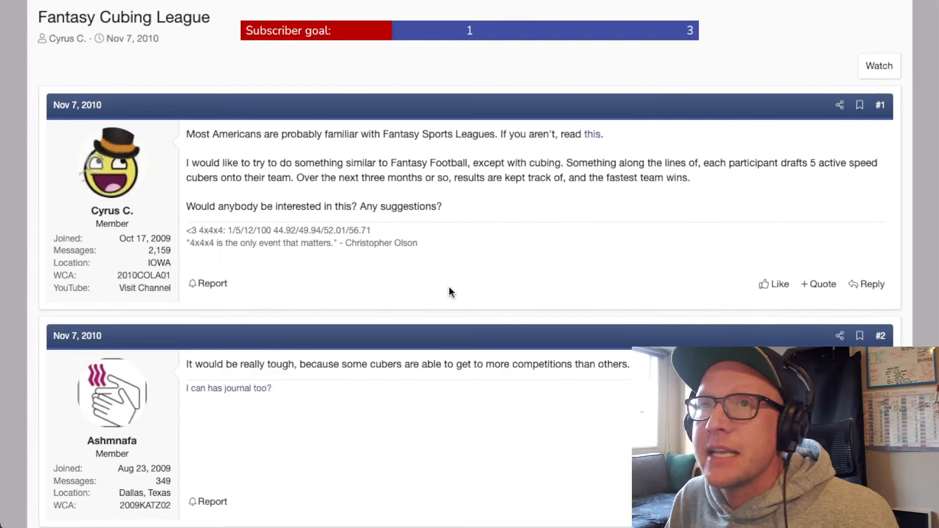
{"action": "mouse_move", "coordinate": [442, 285]}
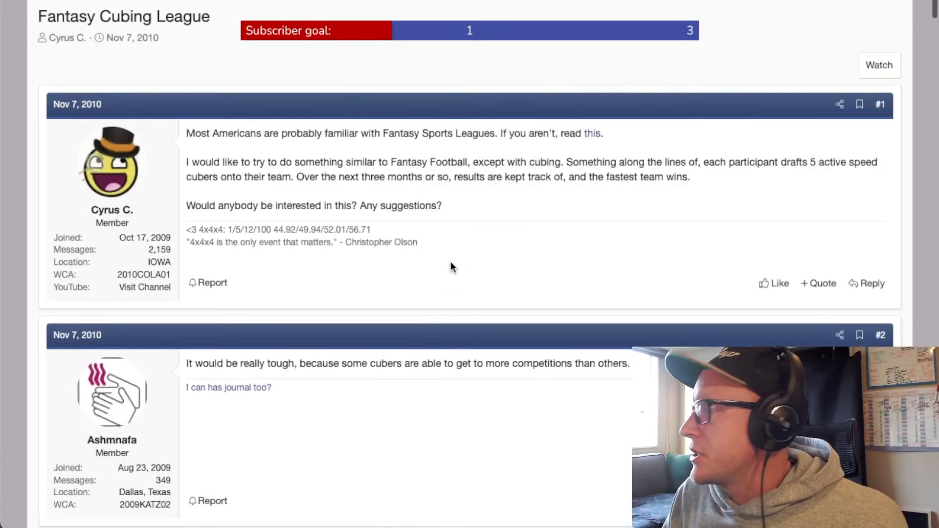
{"action": "scroll", "scroll_direction": "down", "scroll_amount": 3}
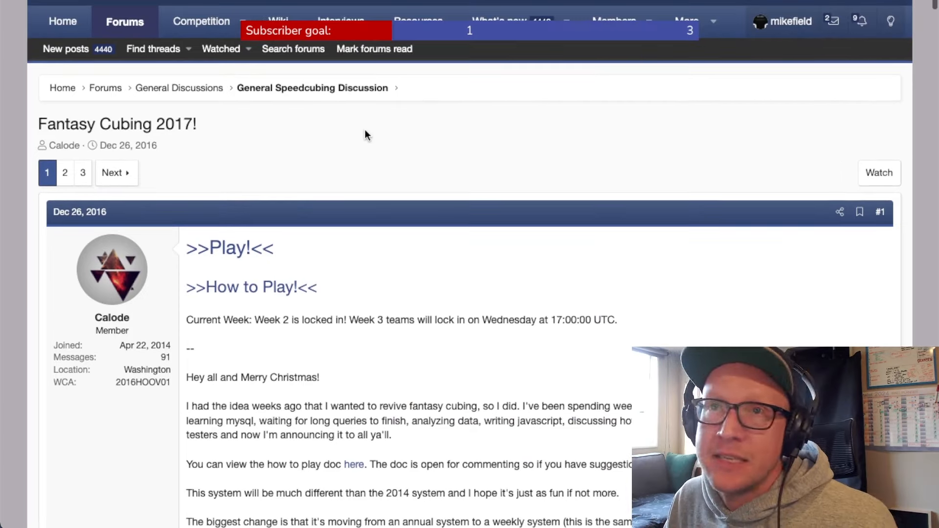
{"action": "scroll", "scroll_direction": "down", "scroll_amount": 3}
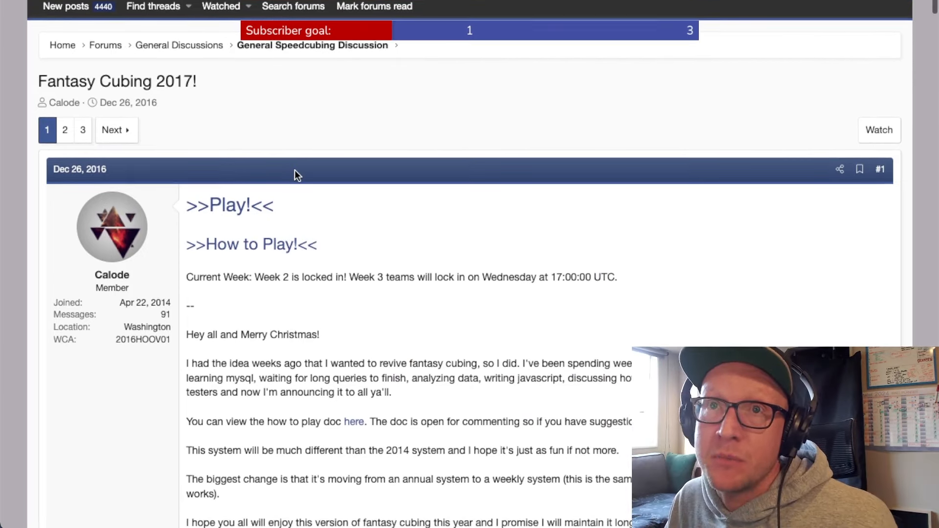
{"action": "mouse_move", "coordinate": [229, 108]}
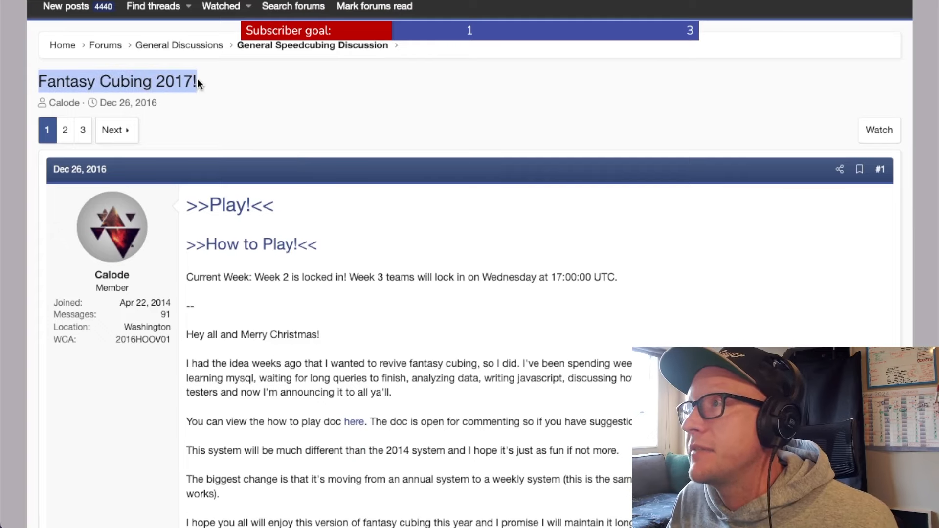
{"action": "scroll", "scroll_direction": "down", "scroll_amount": 3}
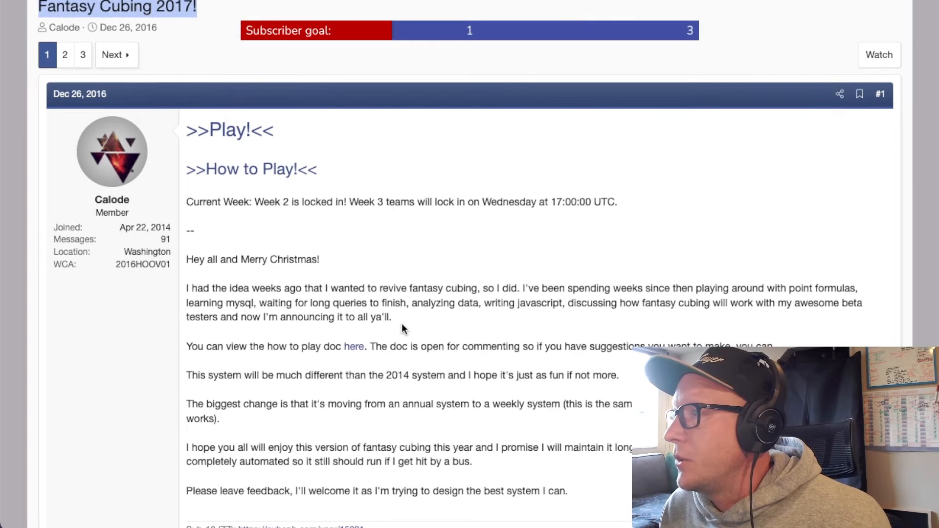
{"action": "scroll", "scroll_direction": "down", "scroll_amount": 3}
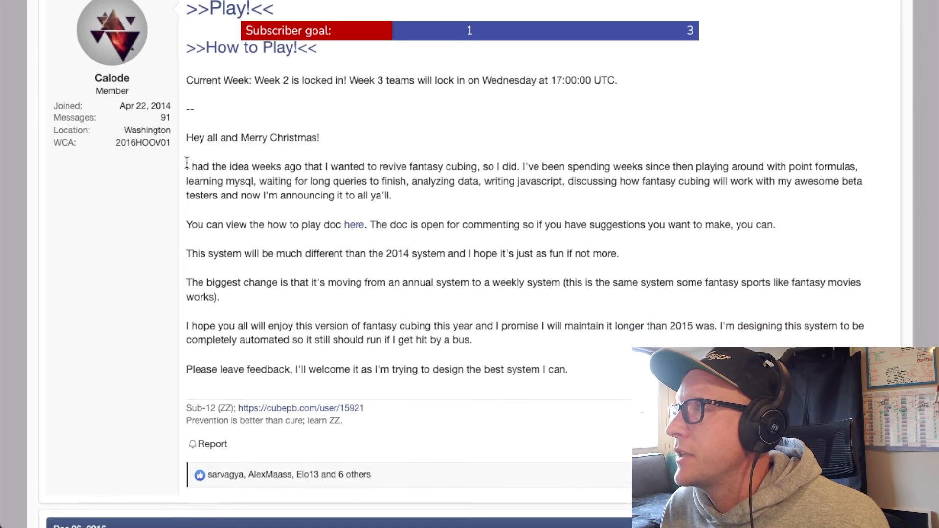
Highlight announcement sentences and the 2014 system comparison, reading on to the first reply.
{"action": "left_click_drag", "start_coordinate": [187, 166], "coordinate": [384, 182]}
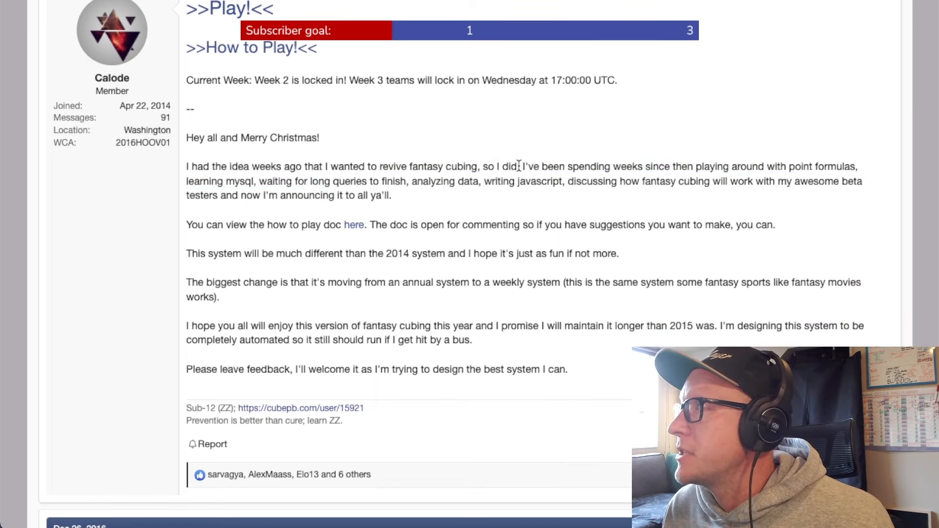
{"action": "left_click_drag", "start_coordinate": [520, 166], "coordinate": [362, 195]}
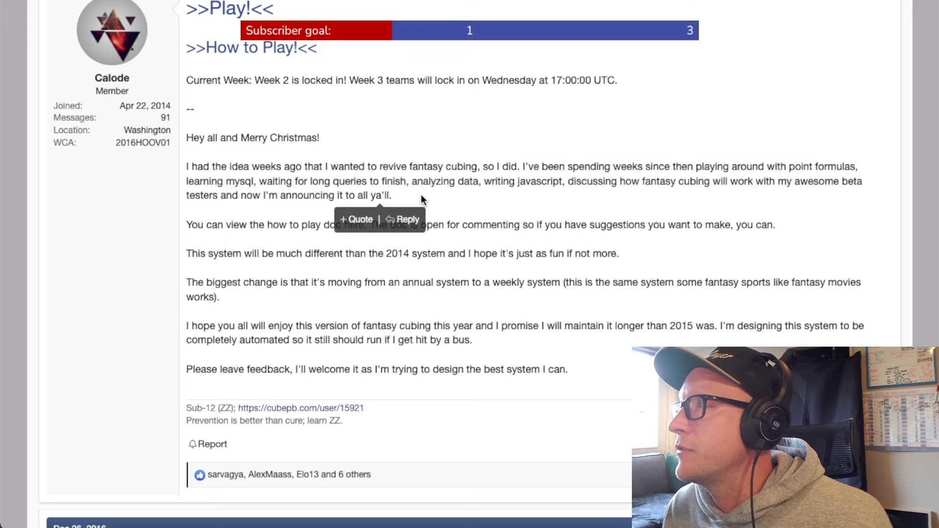
{"action": "scroll", "scroll_direction": "down", "scroll_amount": 3}
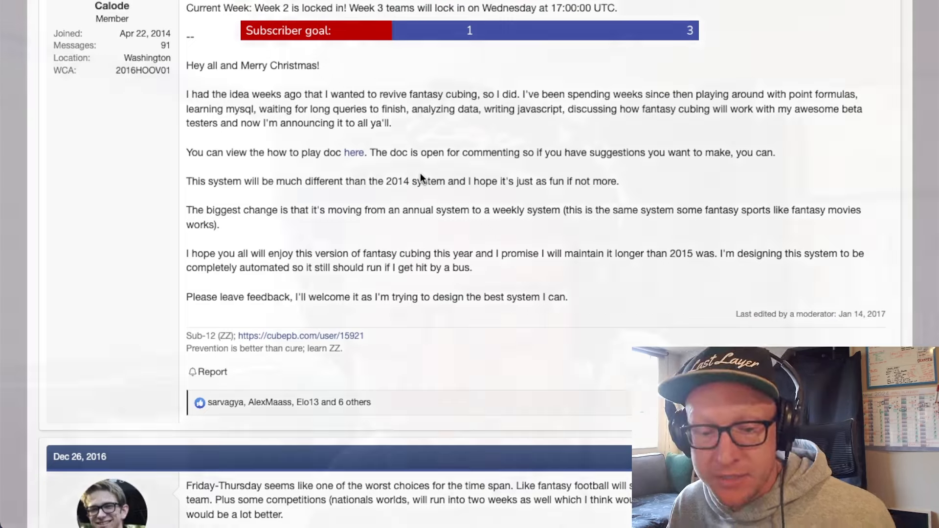
{"action": "scroll", "scroll_direction": "down", "scroll_amount": 3}
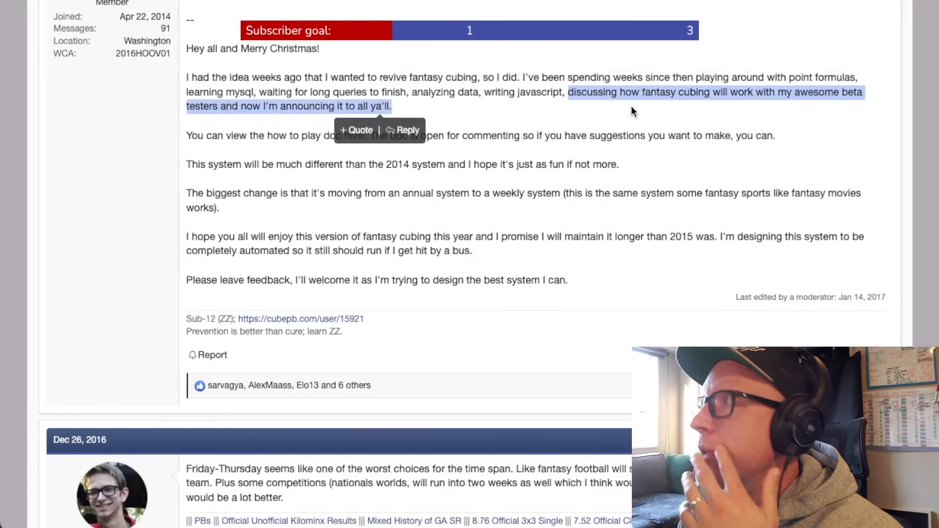
{"action": "scroll", "scroll_direction": "down", "scroll_amount": 3}
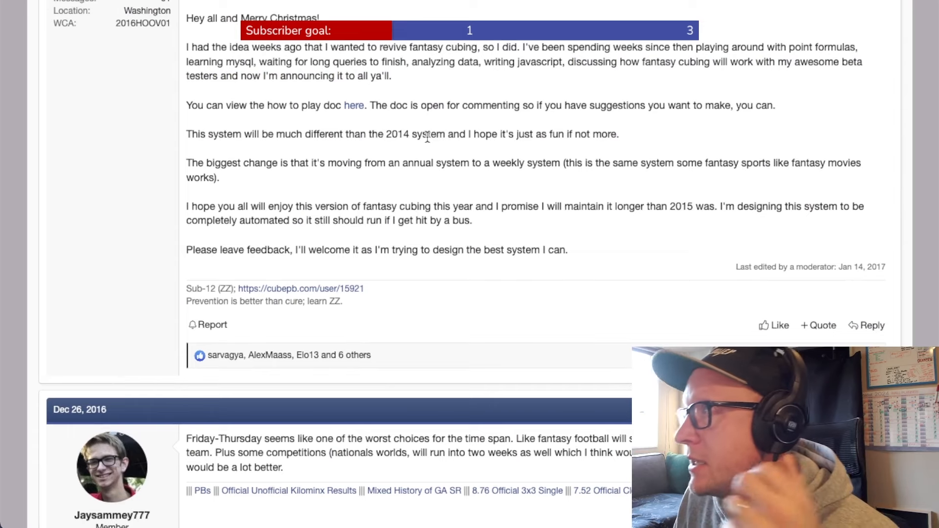
{"action": "left_click_drag", "start_coordinate": [187, 134], "coordinate": [619, 134]}
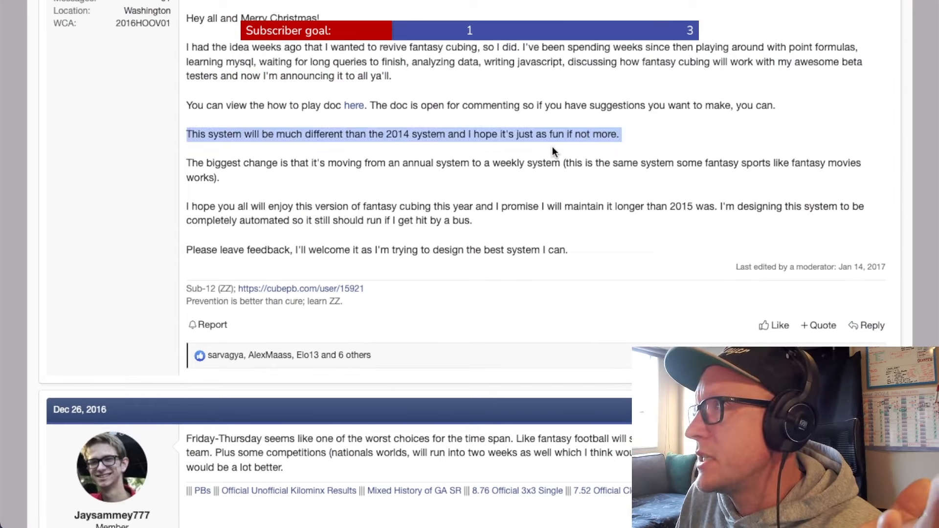
{"action": "scroll", "scroll_direction": "down", "scroll_amount": 3}
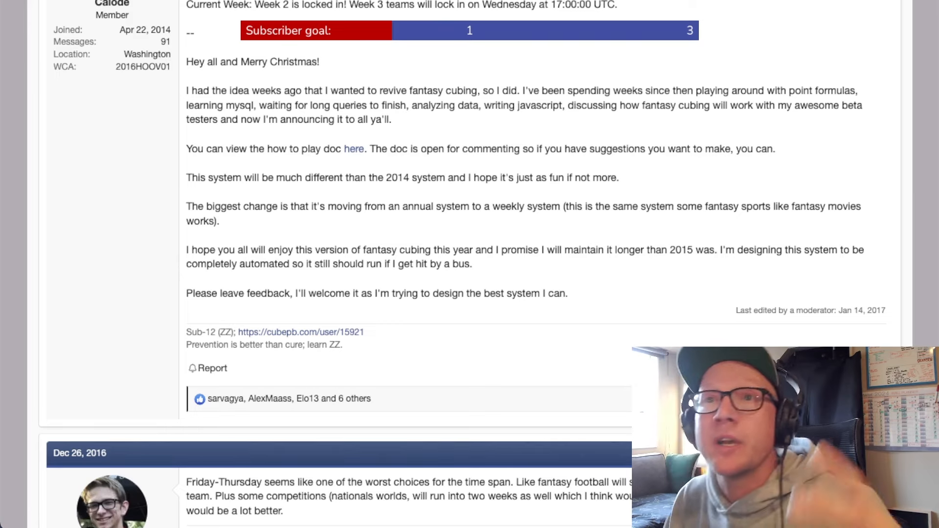
{"action": "scroll", "scroll_direction": "down", "scroll_amount": 3}
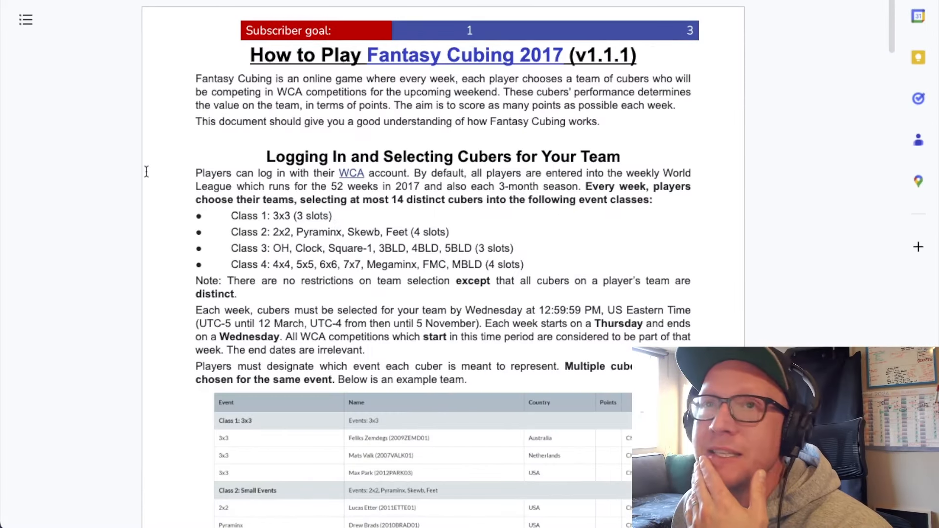
Scroll the How to Play Fantasy Cubing 2017 doc through Scoring, Basic Strategy and Credits.
{"action": "scroll", "scroll_direction": "down", "scroll_amount": 3}
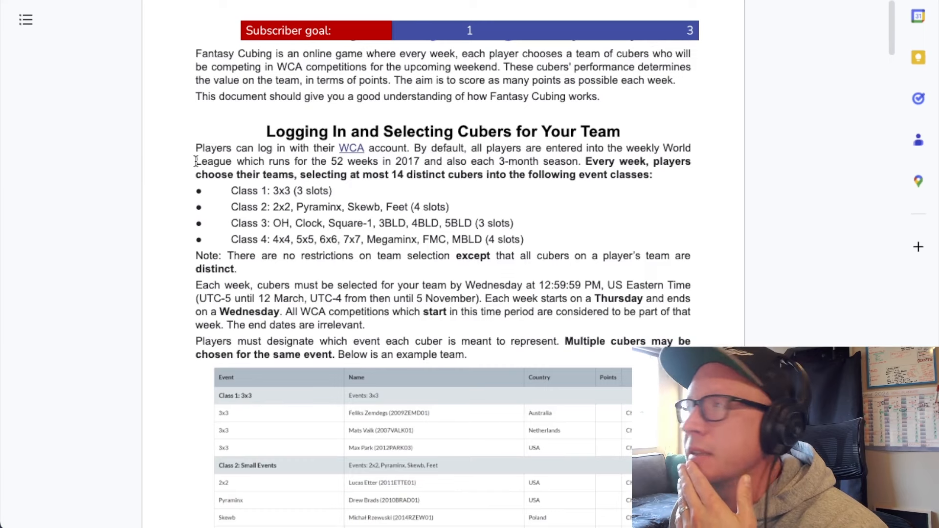
{"action": "scroll", "scroll_direction": "down", "scroll_amount": 3}
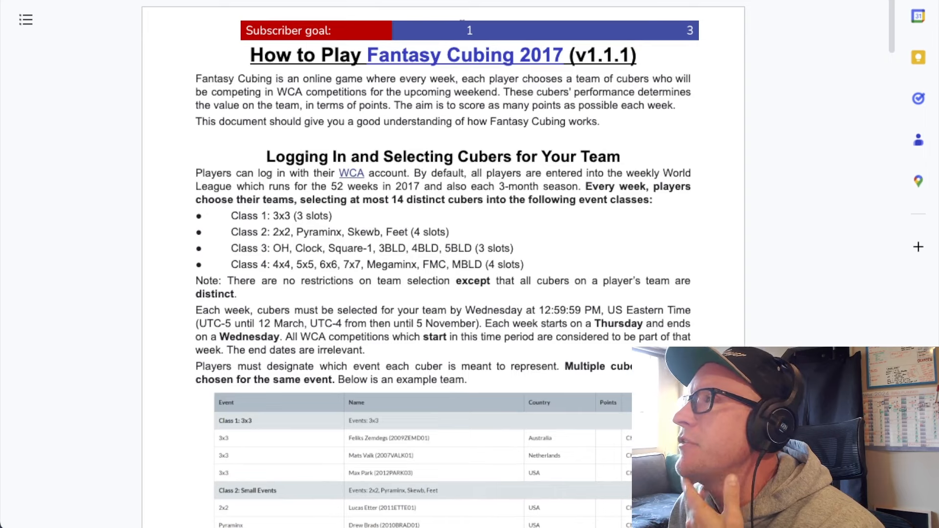
{"action": "scroll", "scroll_direction": "down", "scroll_amount": 3}
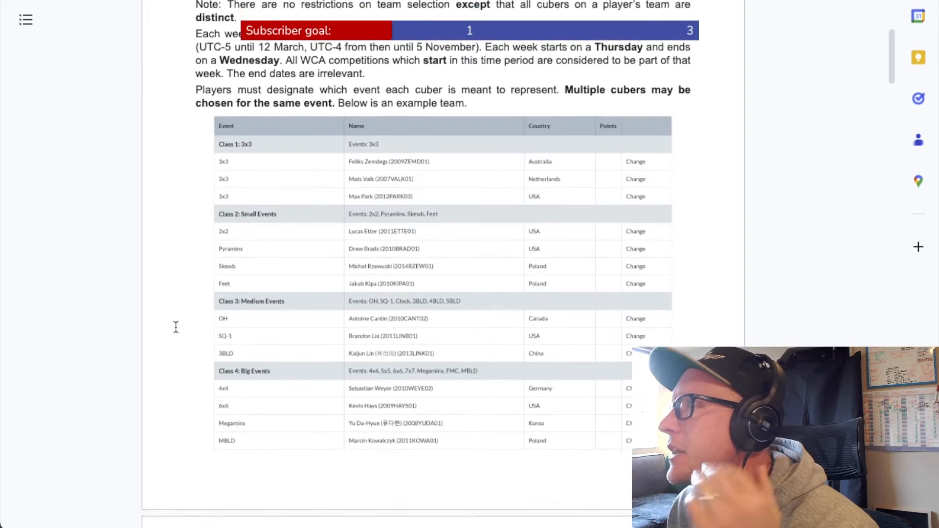
{"action": "scroll", "scroll_direction": "down", "scroll_amount": 3}
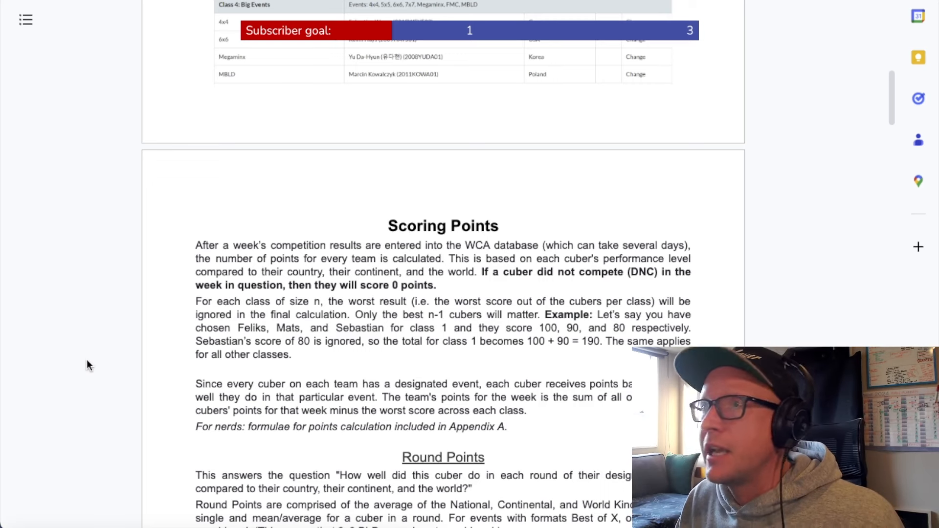
{"action": "mouse_move", "coordinate": [119, 275]}
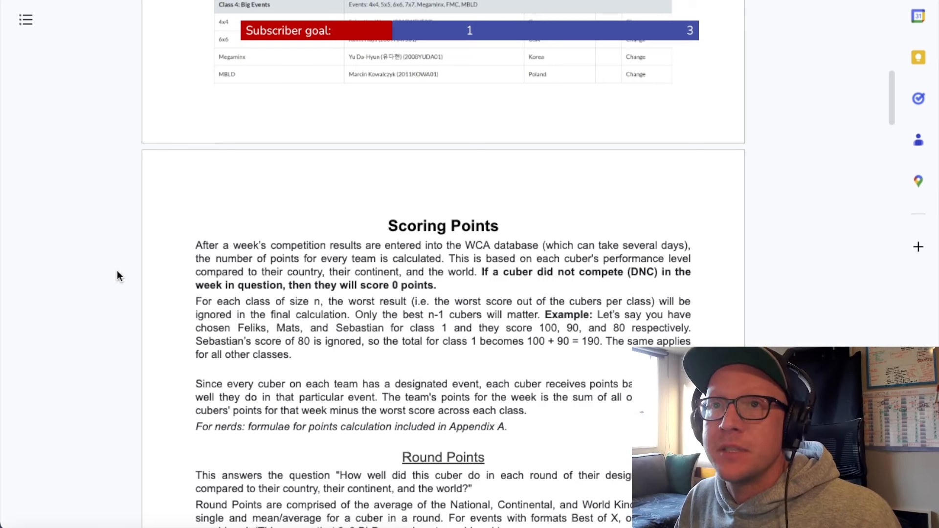
{"action": "scroll", "scroll_direction": "down", "scroll_amount": 3}
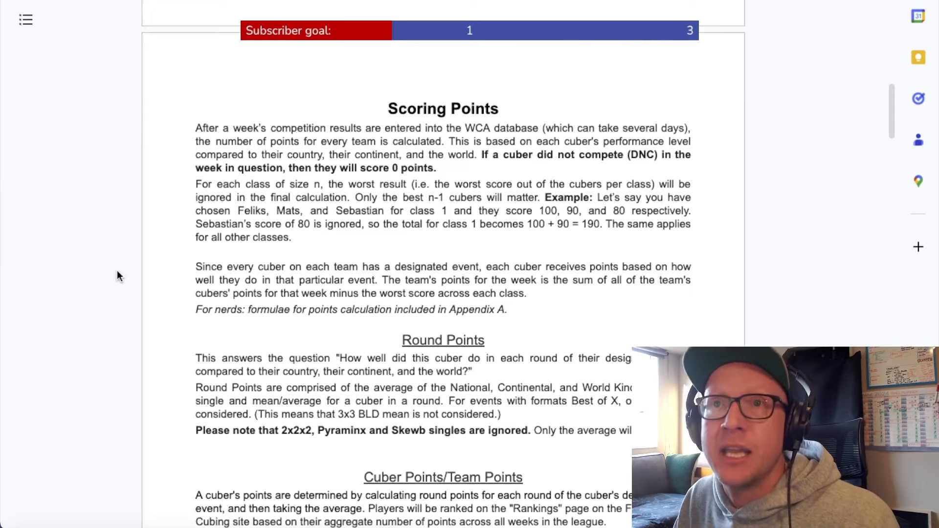
{"action": "scroll", "scroll_direction": "down", "scroll_amount": 3}
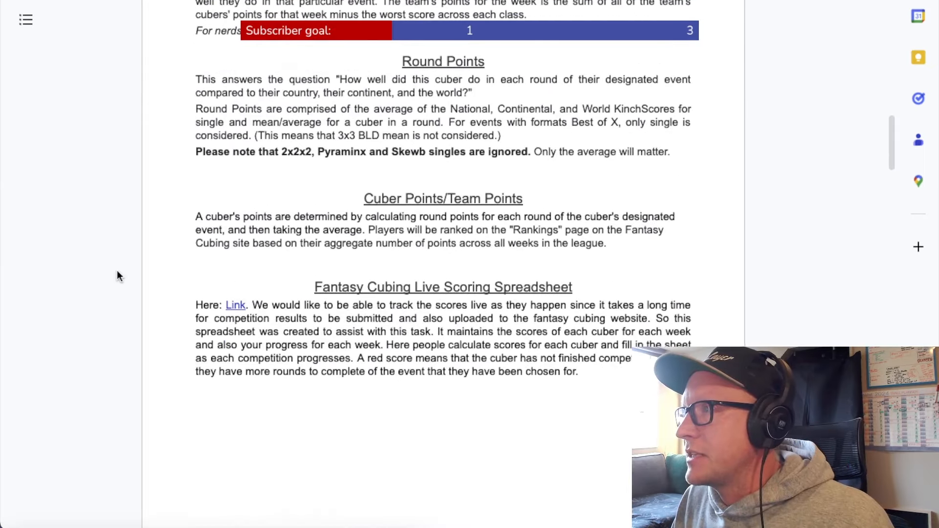
{"action": "scroll", "scroll_direction": "down", "scroll_amount": 3}
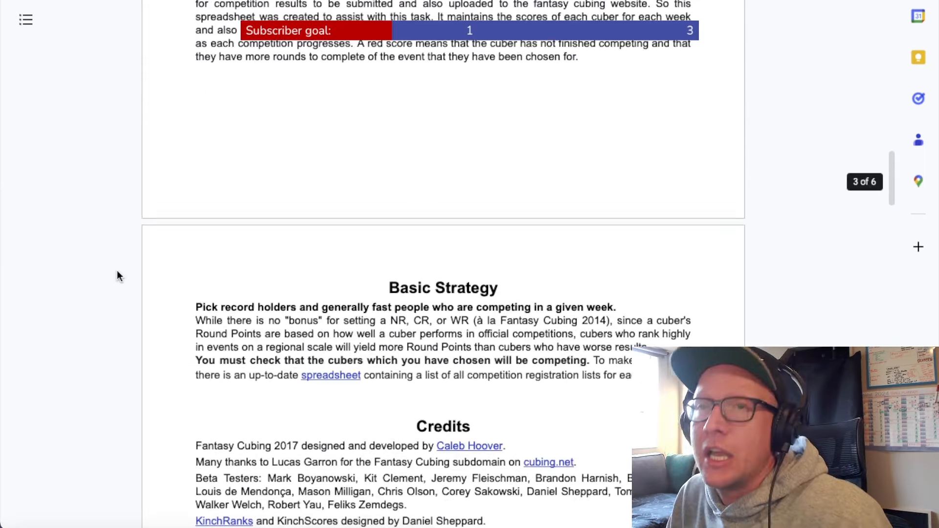
{"action": "scroll", "scroll_direction": "down", "scroll_amount": 3}
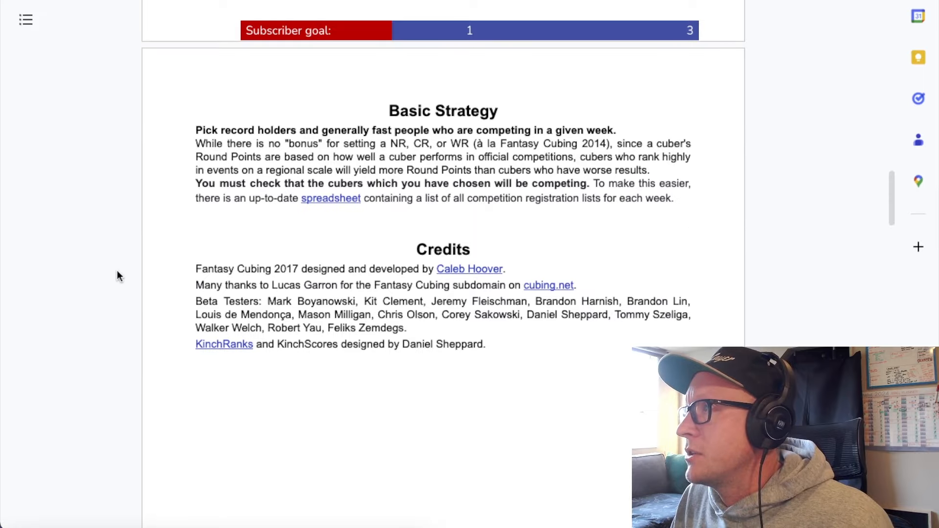
{"action": "scroll", "scroll_direction": "down", "scroll_amount": 3}
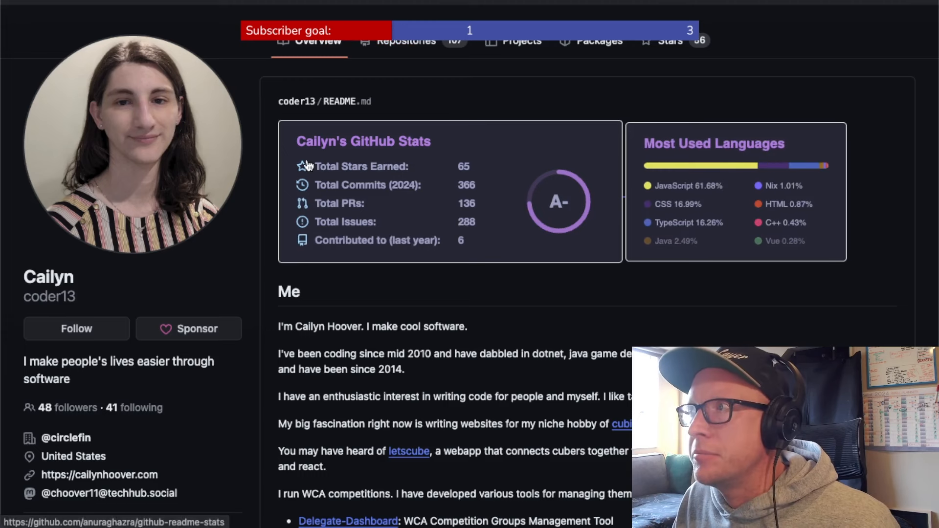
Scroll down the coder13 GitHub profile README.
{"action": "scroll", "scroll_direction": "down", "scroll_amount": 3}
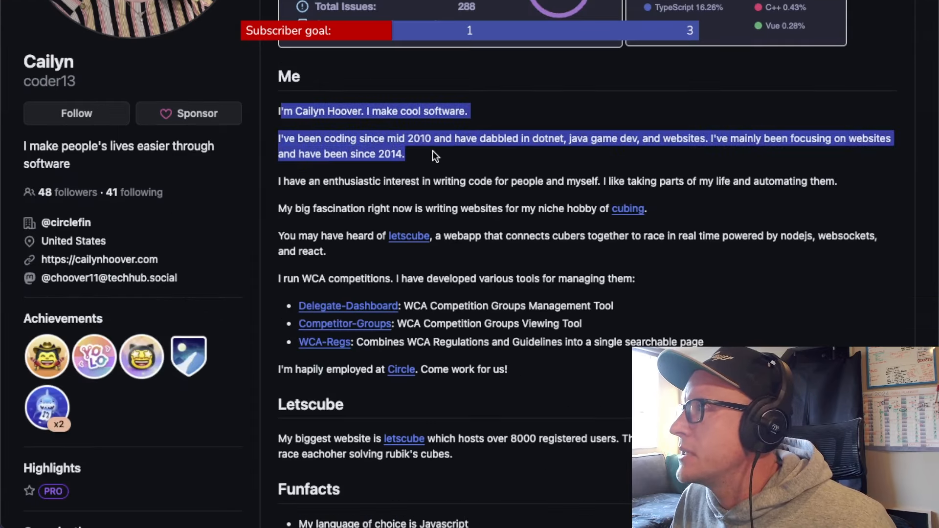
{"action": "mouse_move", "coordinate": [360, 169]}
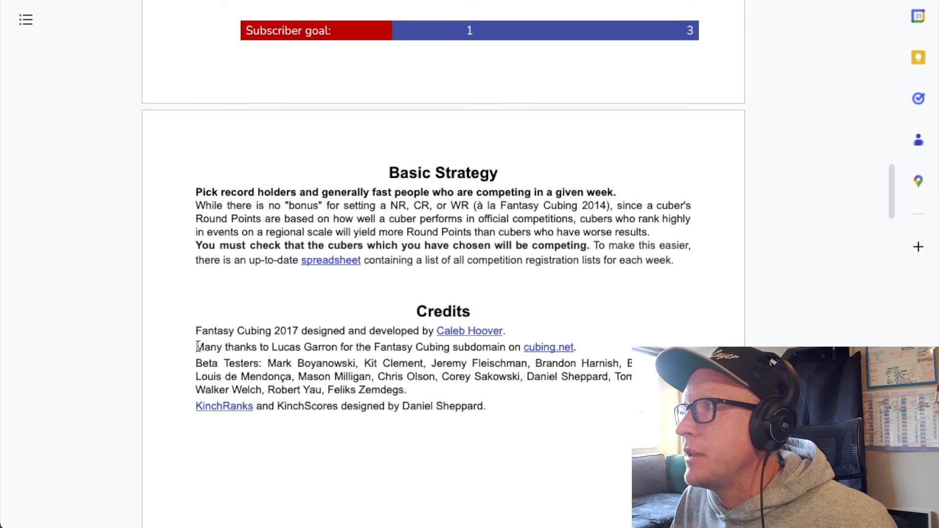
Browse the cubing.net subdomain project table down to the Fantasy Cubing row.
{"action": "left_click_drag", "start_coordinate": [196, 346], "coordinate": [489, 346]}
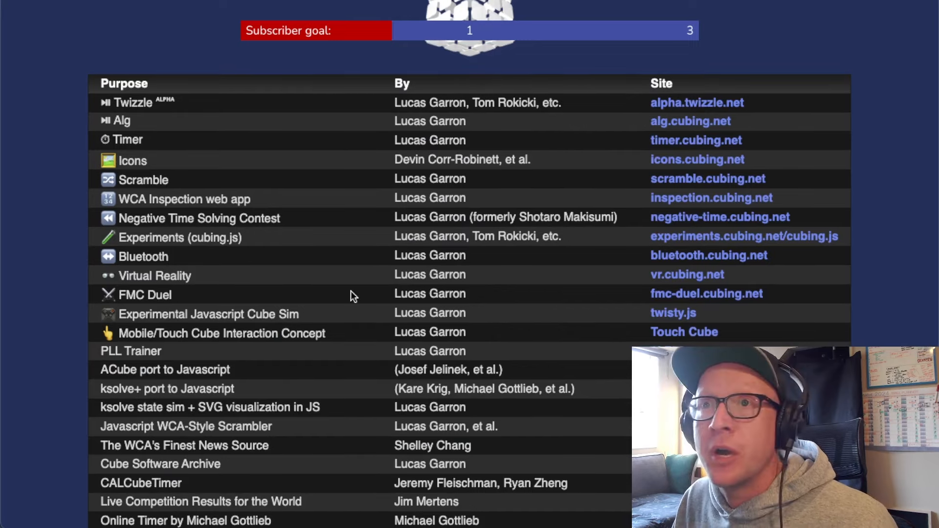
{"action": "scroll", "scroll_direction": "down", "scroll_amount": 3}
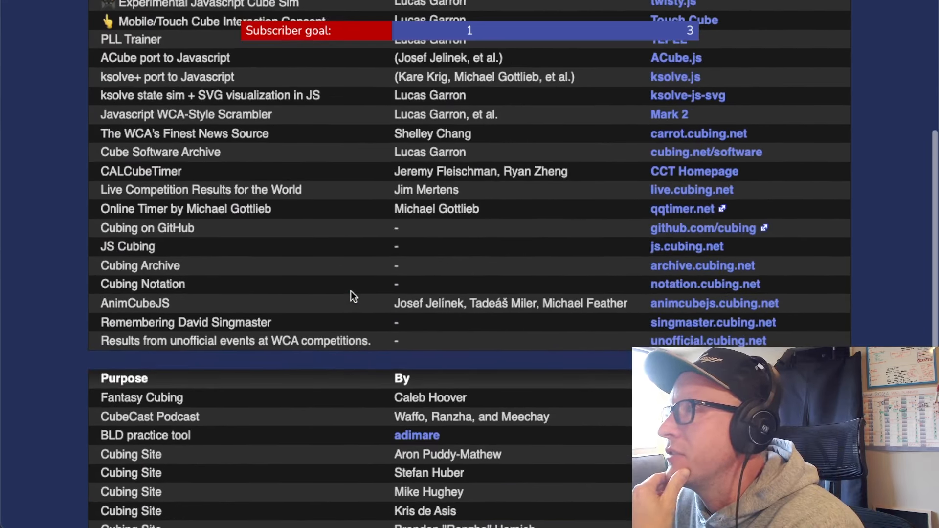
{"action": "scroll", "scroll_direction": "down", "scroll_amount": 3}
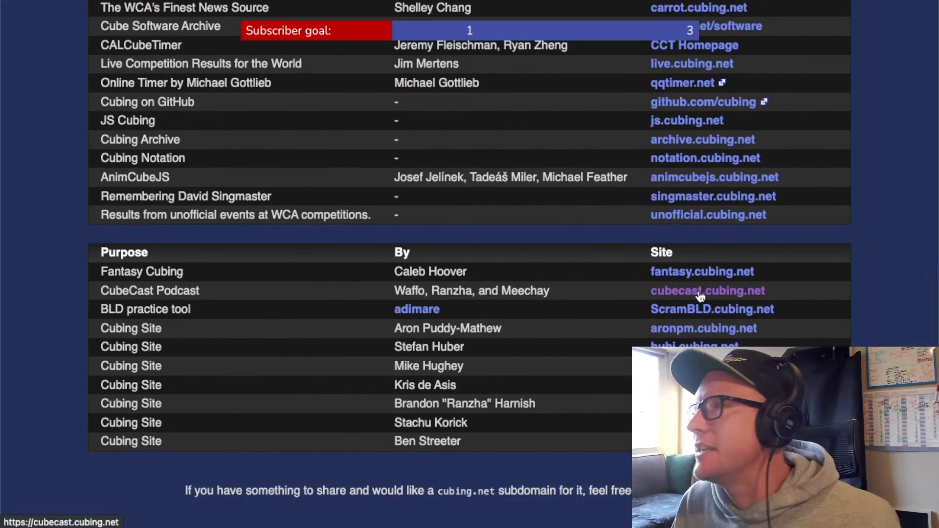
{"action": "double_click", "coordinate": [149, 291]}
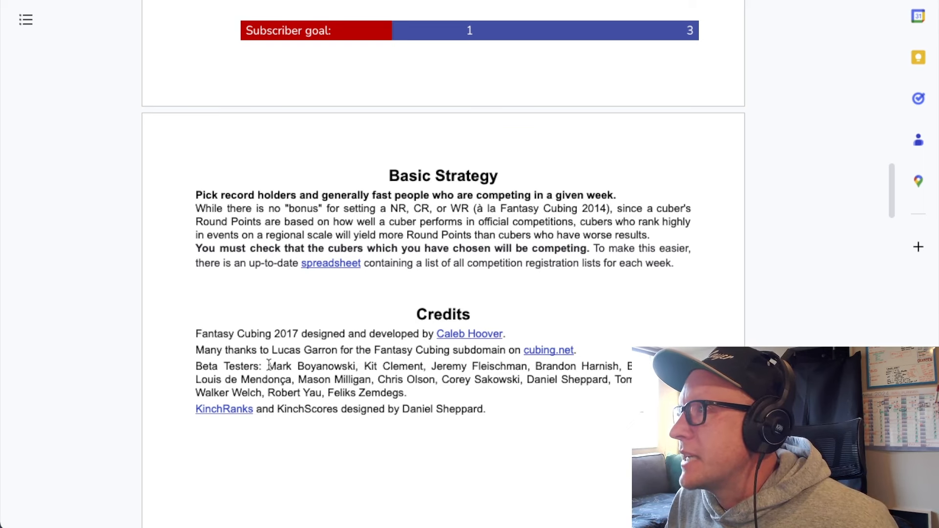
Select two names in the Credits, then check the fantasy.cubing.net title link preview.
{"action": "double_click", "coordinate": [393, 366]}
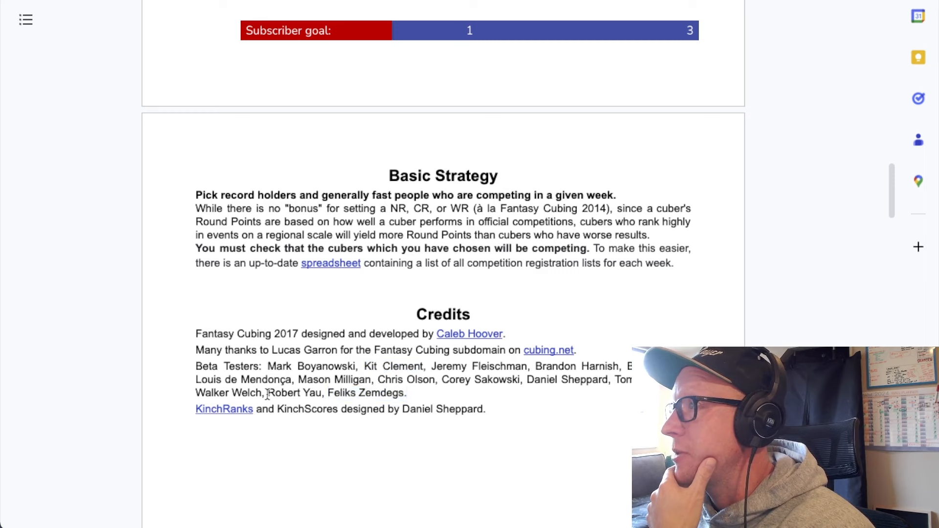
{"action": "double_click", "coordinate": [406, 379]}
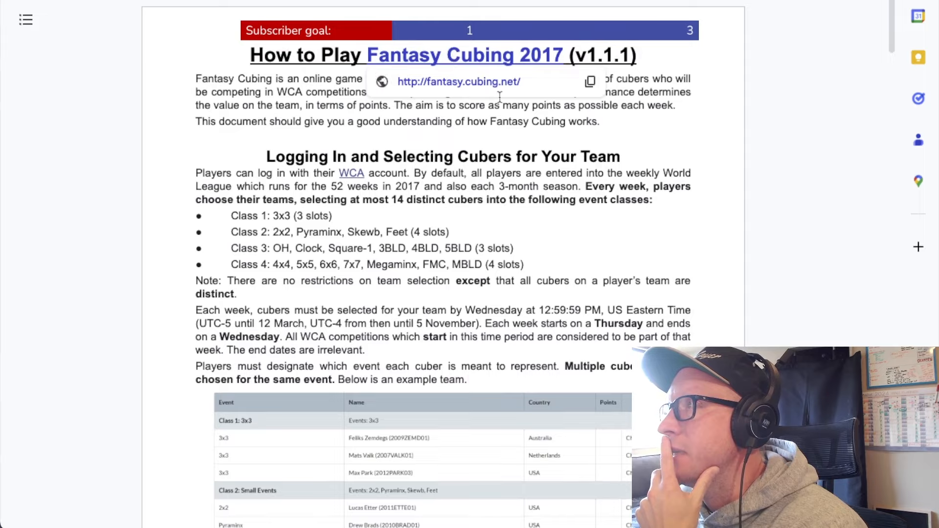
{"action": "left_click", "coordinate": [459, 81]}
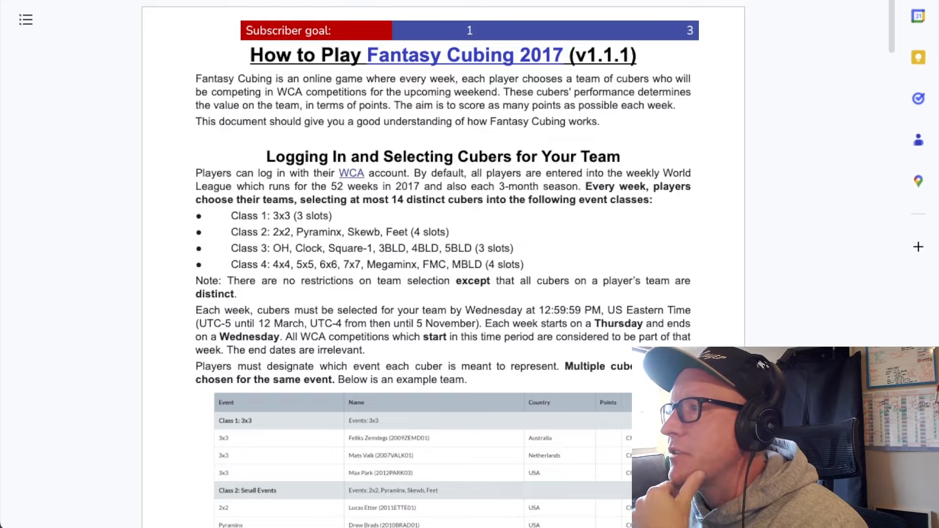
Scroll the rules document down before leaving it for the Apple Notes script.
{"action": "scroll", "scroll_direction": "down", "scroll_amount": 3}
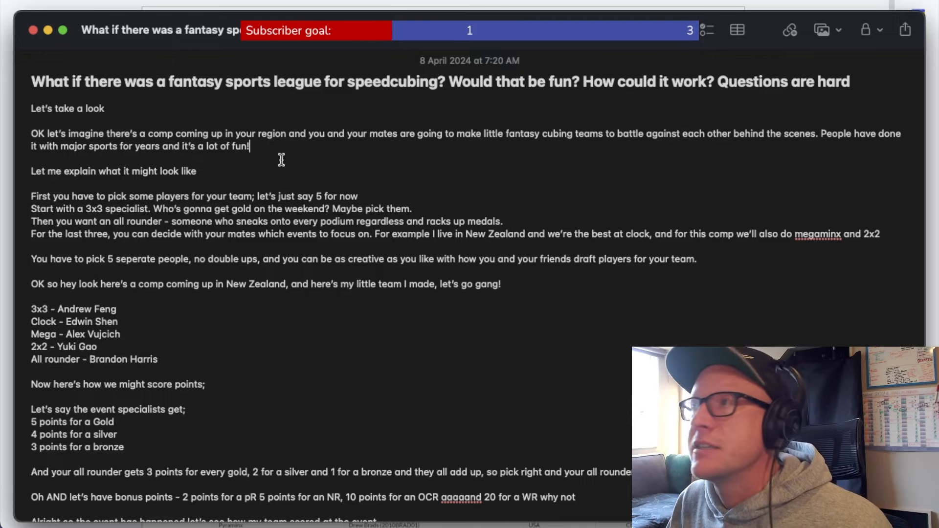
{"action": "scroll", "scroll_direction": "down", "scroll_amount": 3}
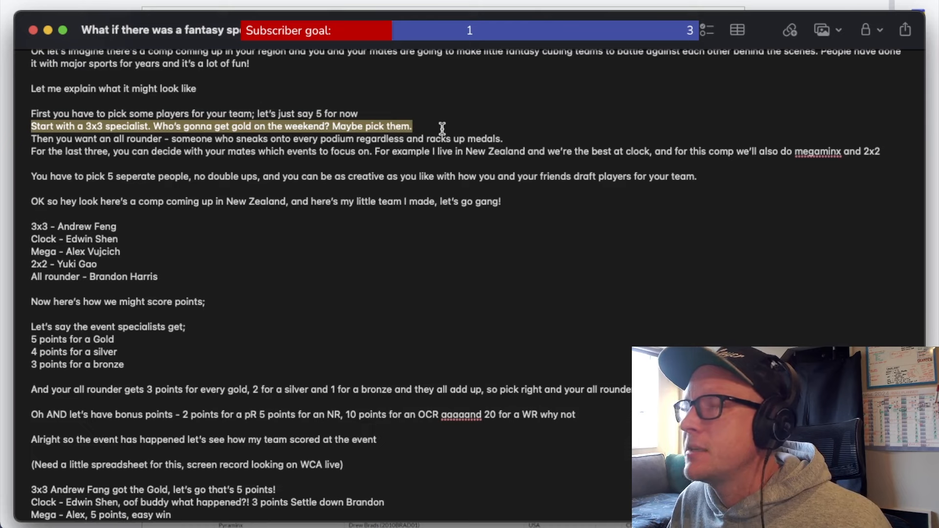
{"action": "mouse_move", "coordinate": [33, 138]}
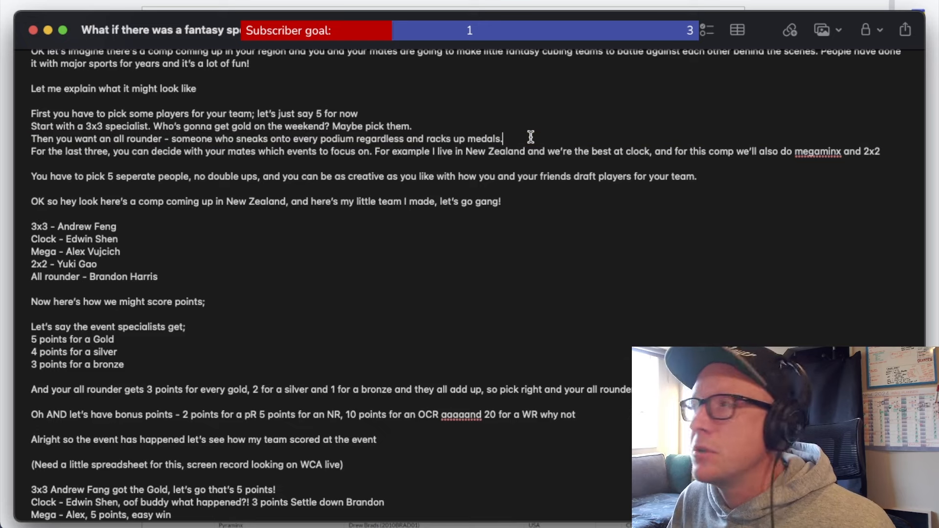
{"action": "left_click_drag", "start_coordinate": [30, 151], "coordinate": [880, 151]}
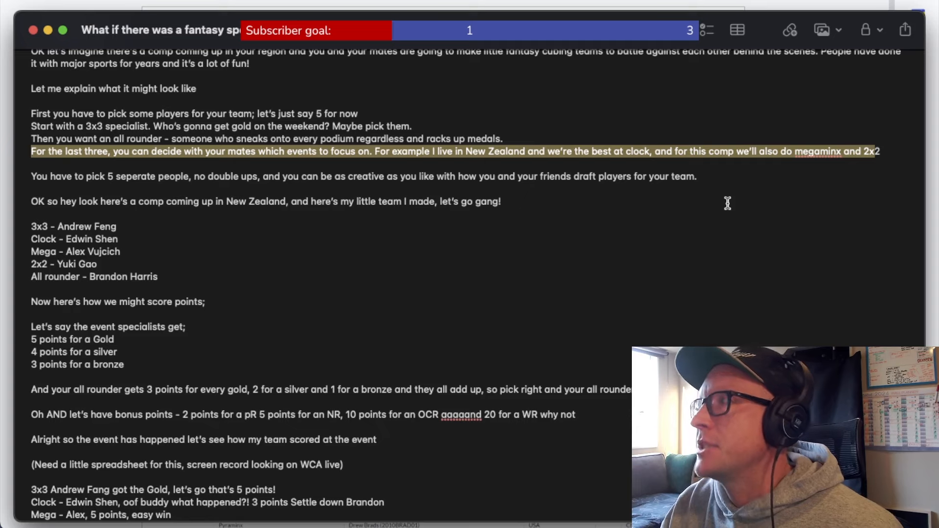
{"action": "mouse_move", "coordinate": [24, 113]}
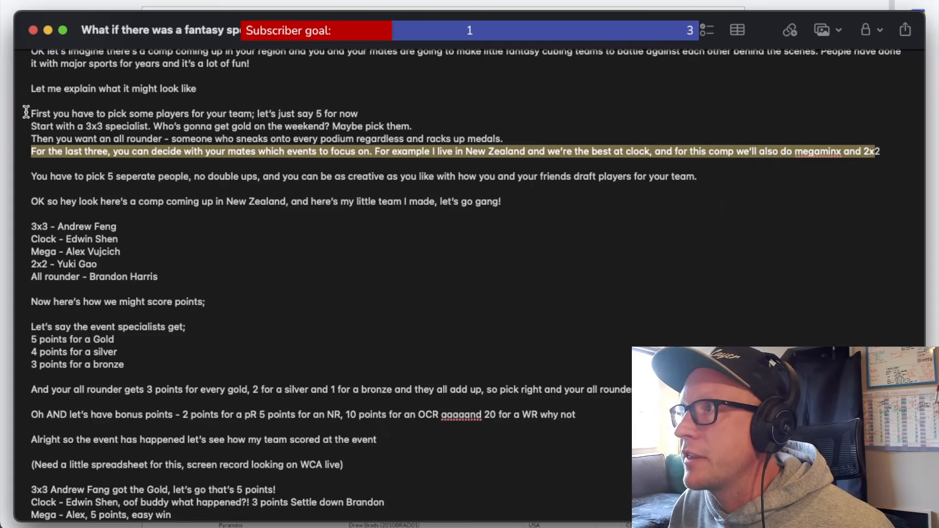
{"action": "left_click_drag", "start_coordinate": [32, 113], "coordinate": [886, 151]}
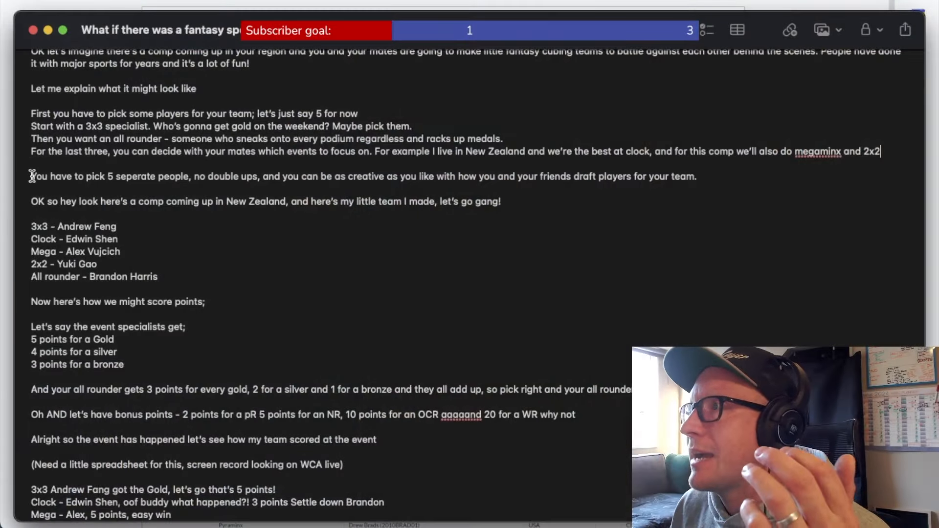
{"action": "left_click_drag", "start_coordinate": [31, 176], "coordinate": [696, 176]}
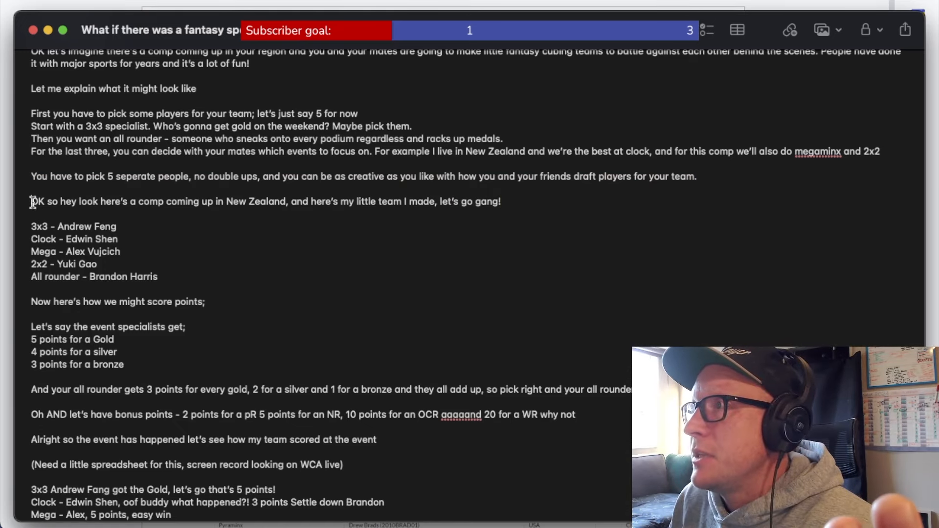
{"action": "left_click_drag", "start_coordinate": [32, 201], "coordinate": [306, 201]}
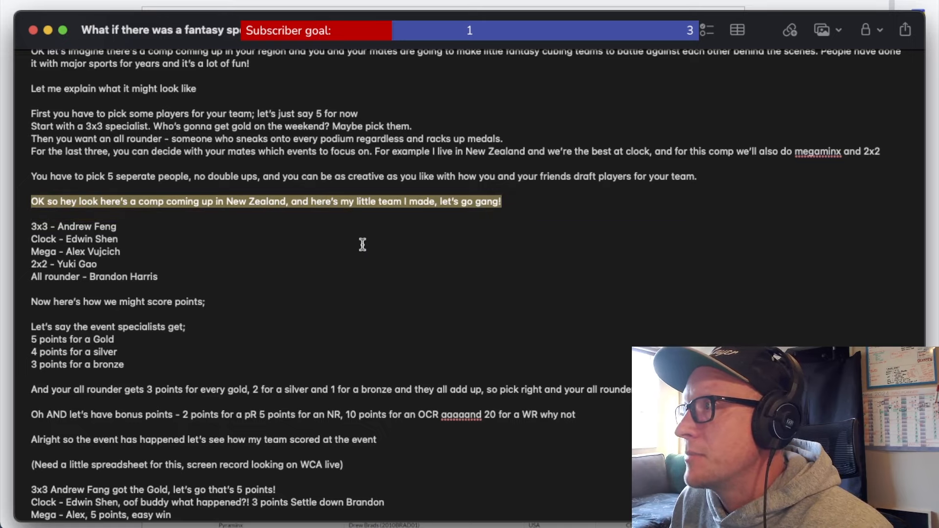
{"action": "scroll", "scroll_direction": "down", "scroll_amount": 3}
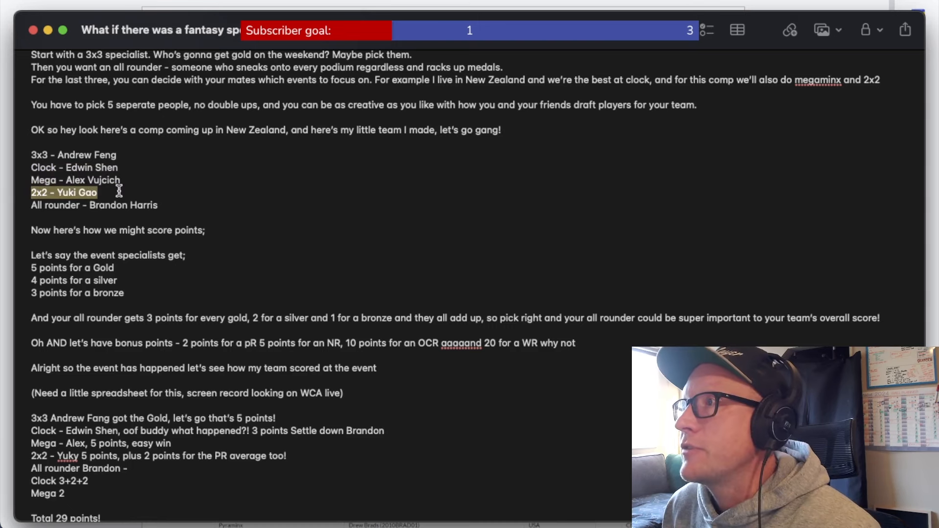
{"action": "mouse_move", "coordinate": [34, 208]}
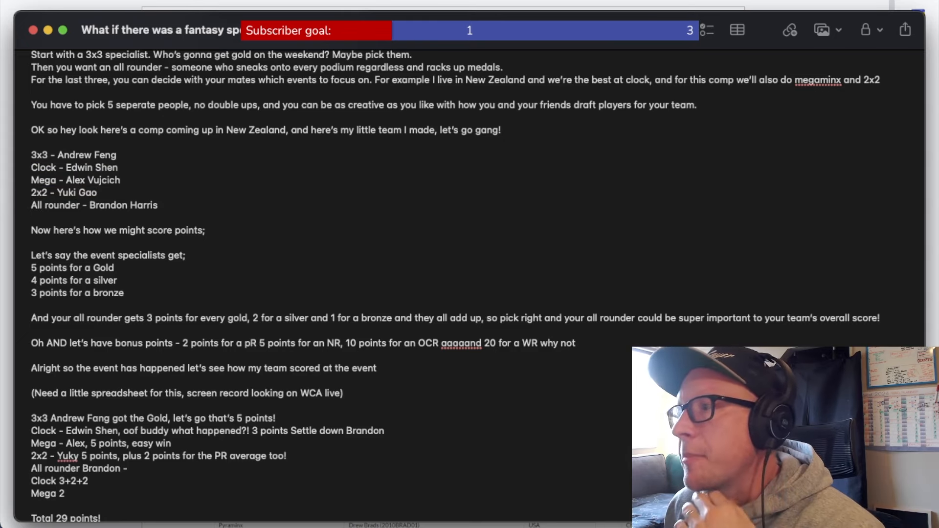
{"action": "left_click", "coordinate": [159, 205]}
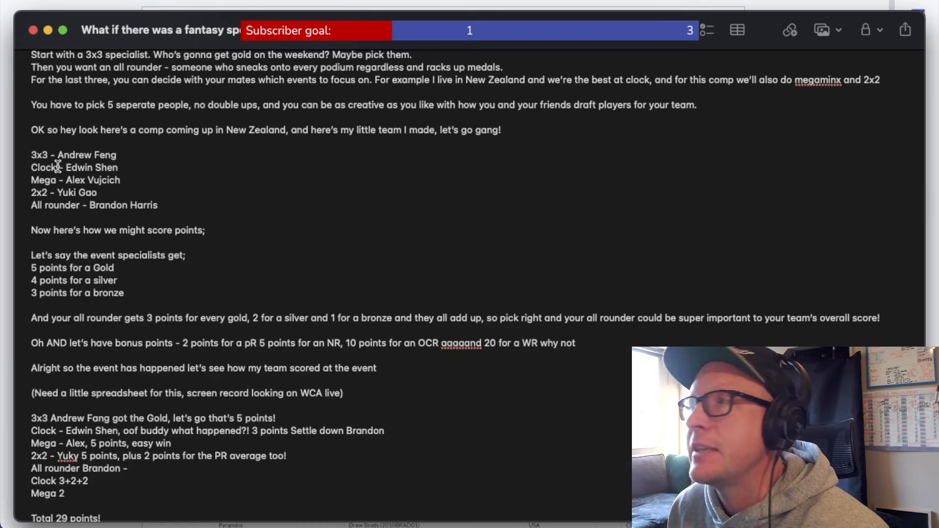
{"action": "triple_click", "coordinate": [73, 154]}
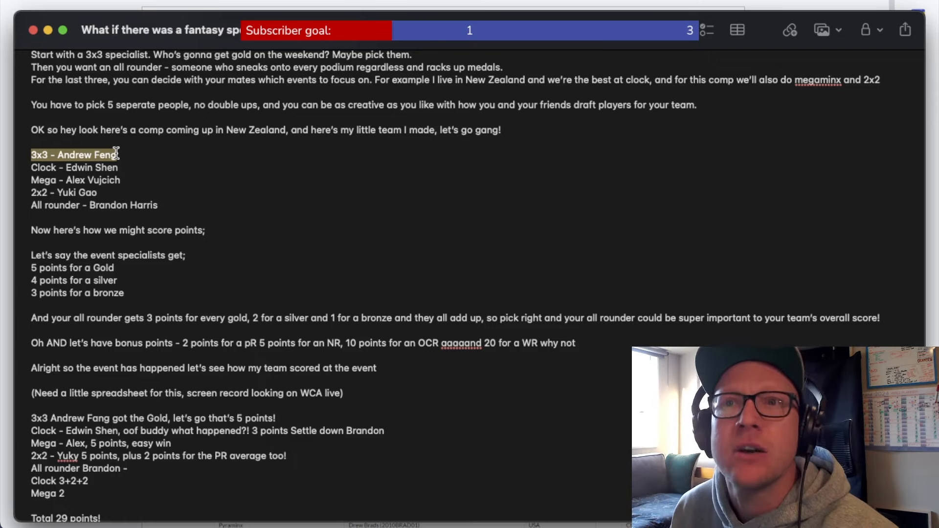
{"action": "left_click", "coordinate": [142, 159]}
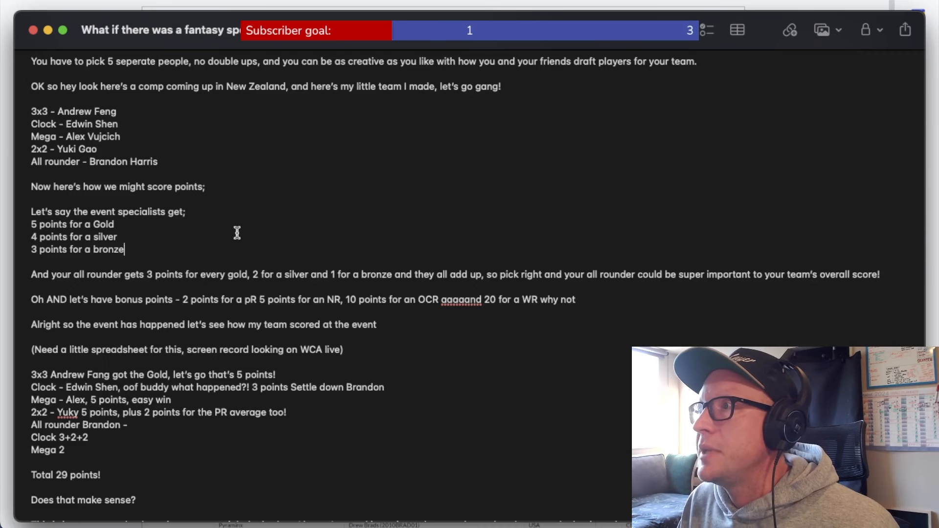
{"action": "mouse_move", "coordinate": [182, 225]}
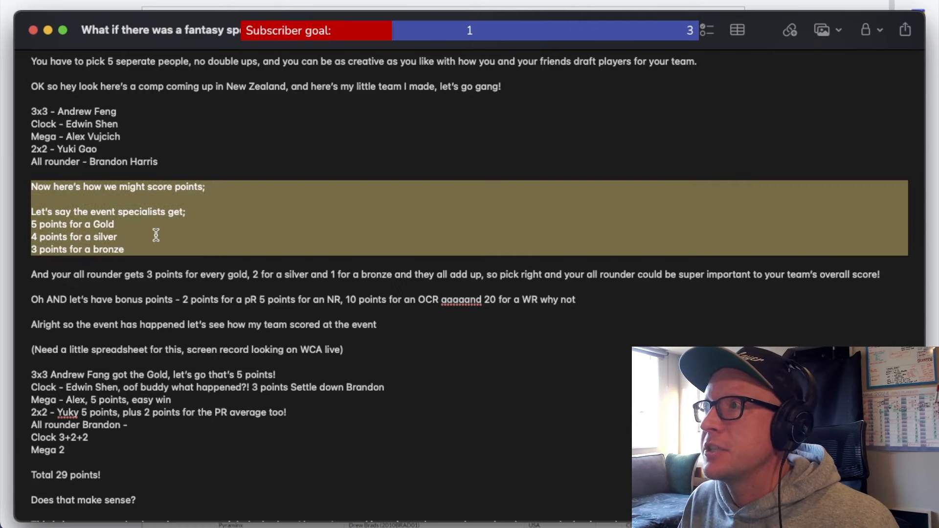
{"action": "left_click", "coordinate": [120, 236]}
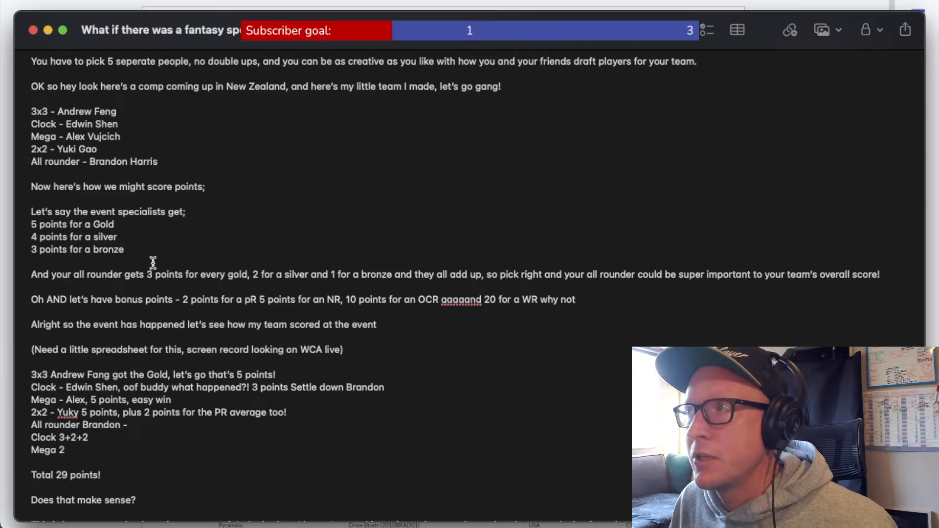
{"action": "scroll", "scroll_direction": "down", "scroll_amount": 3}
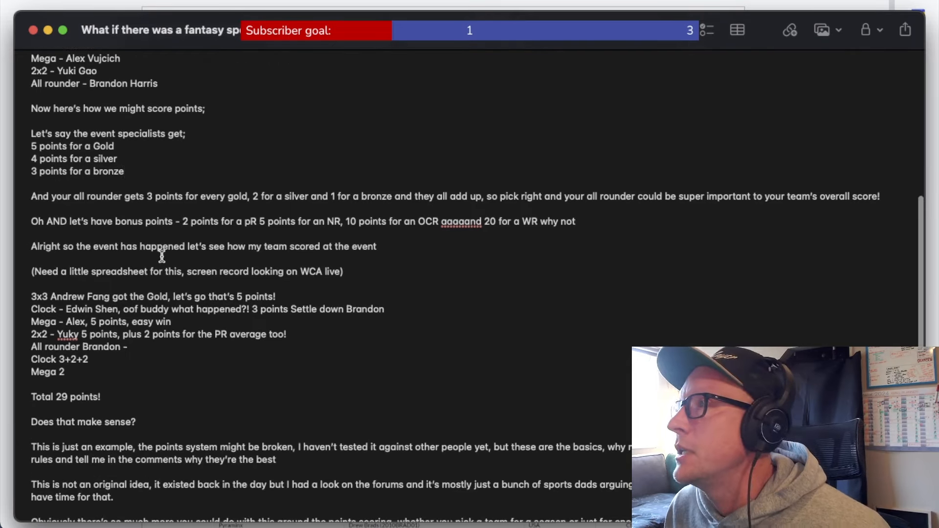
{"action": "left_click_drag", "start_coordinate": [32, 196], "coordinate": [261, 195]}
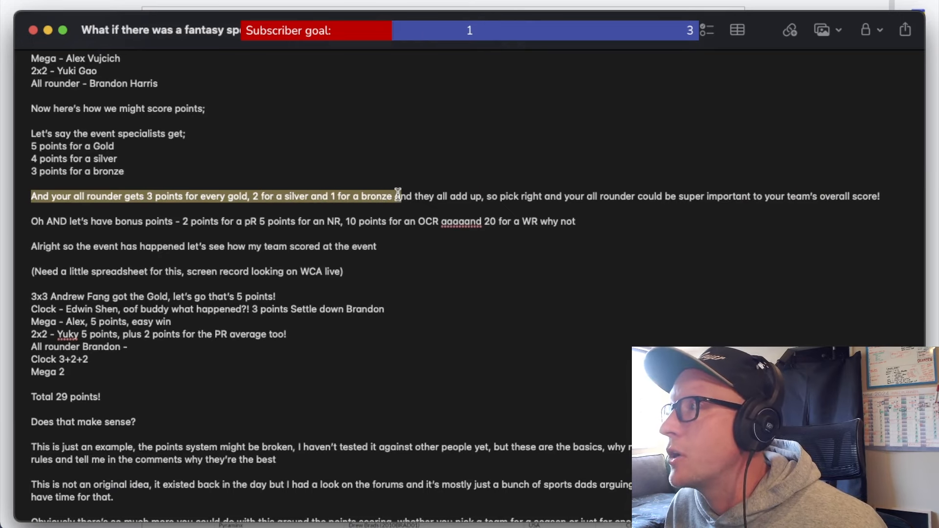
{"action": "left_click_drag", "start_coordinate": [398, 195], "coordinate": [881, 196]}
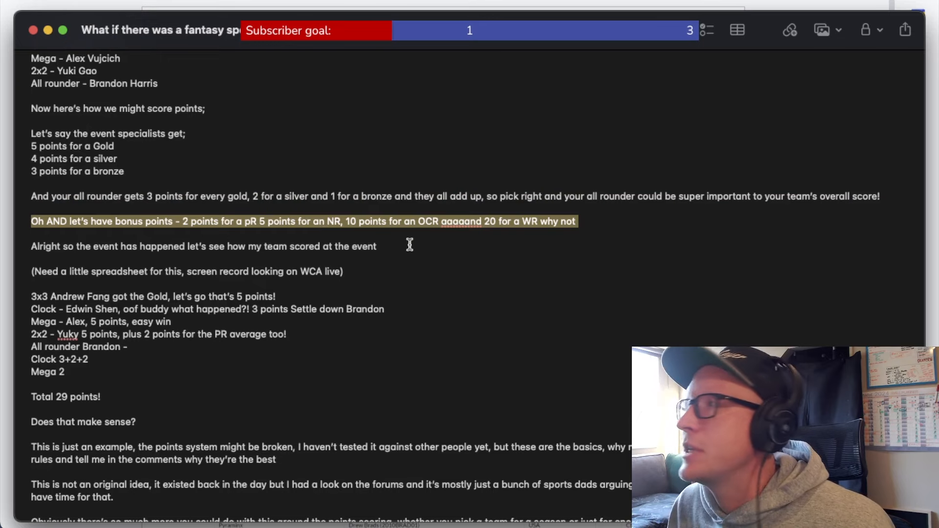
{"action": "mouse_move", "coordinate": [478, 238]}
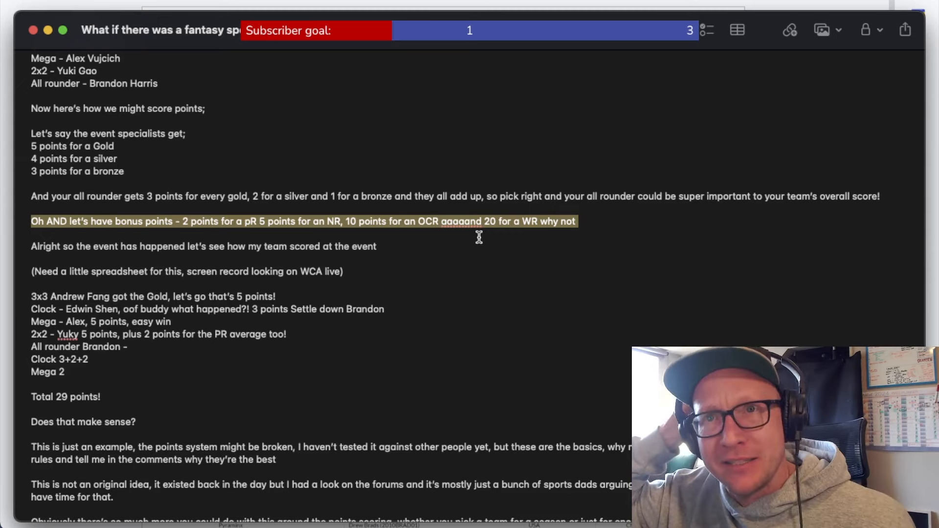
{"action": "mouse_move", "coordinate": [412, 250]}
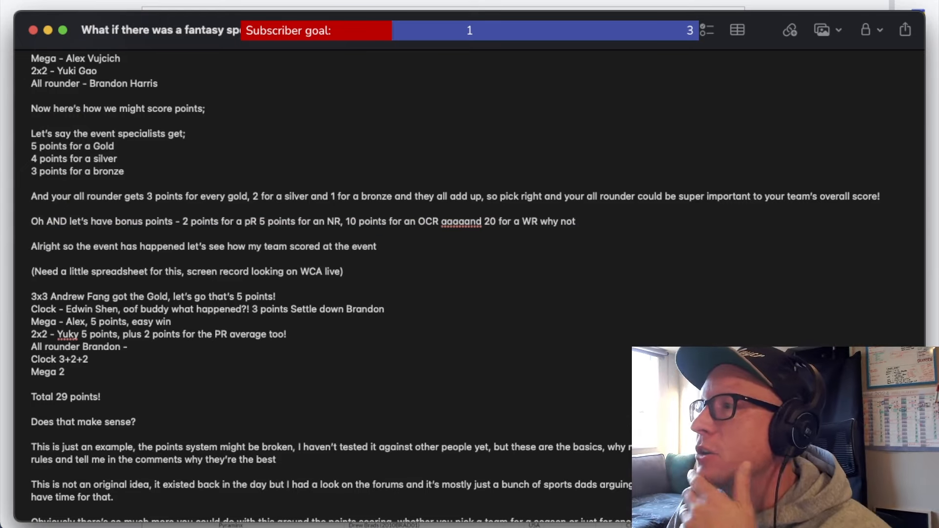
{"action": "left_click", "coordinate": [377, 246]}
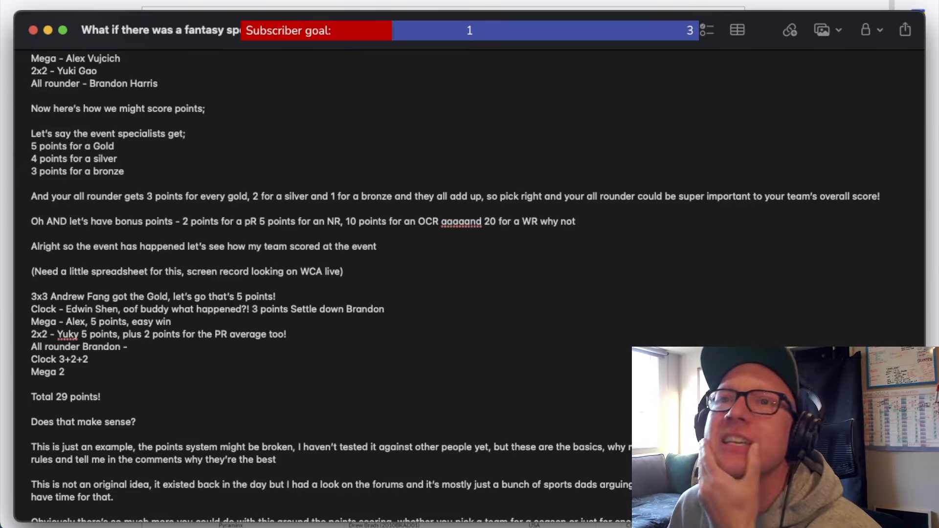
{"action": "left_click", "coordinate": [376, 246]}
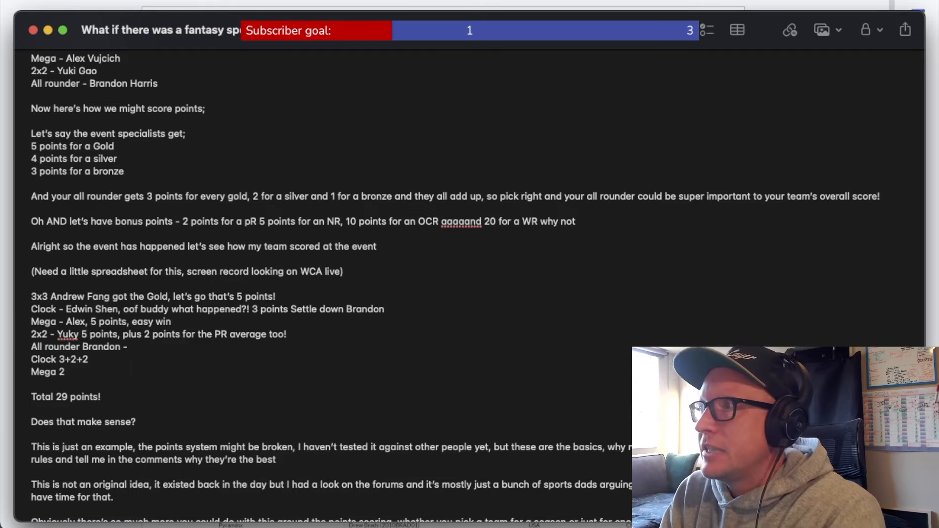
{"action": "scroll", "scroll_direction": "down", "scroll_amount": 3}
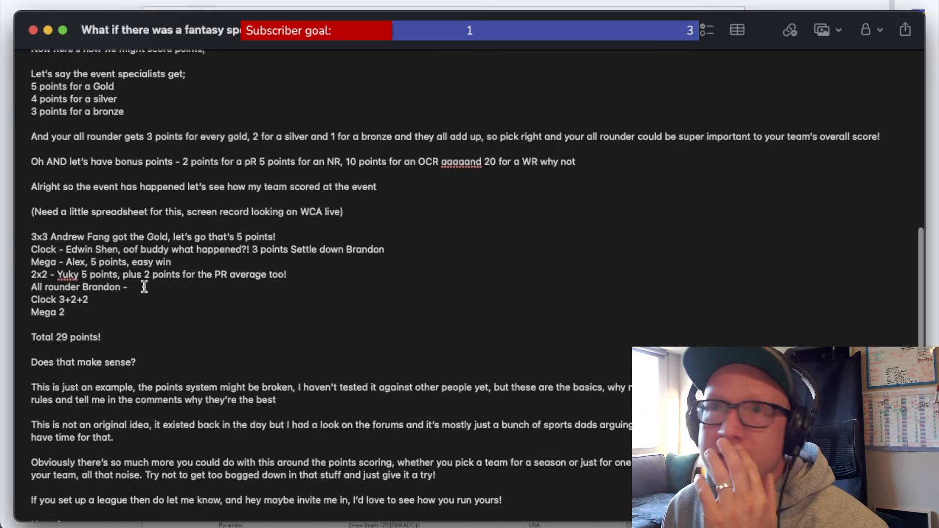
{"action": "scroll", "scroll_direction": "down", "scroll_amount": 3}
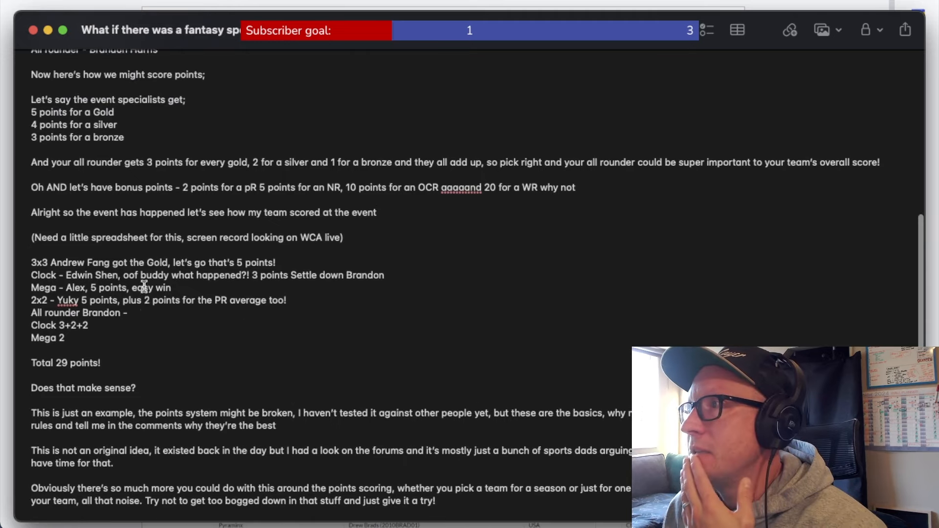
{"action": "scroll", "scroll_direction": "down", "scroll_amount": 3}
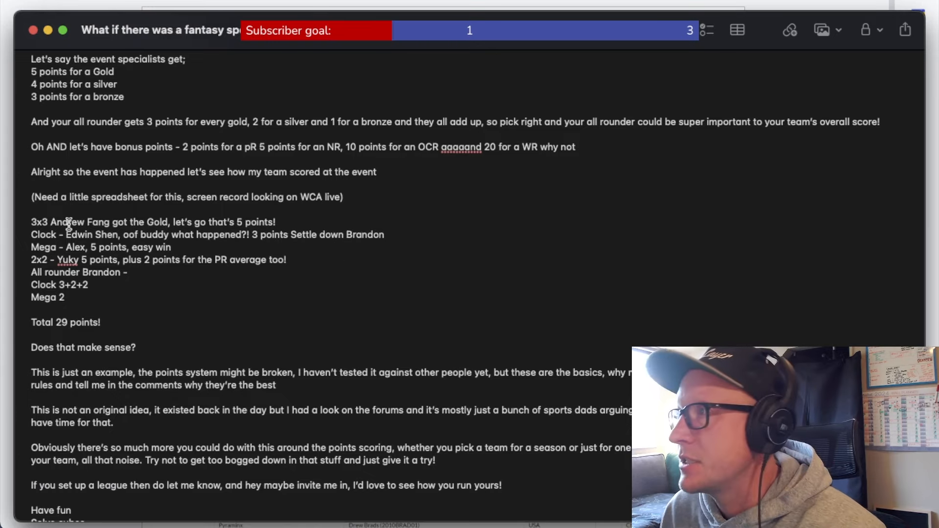
{"action": "scroll", "scroll_direction": "down", "scroll_amount": 3}
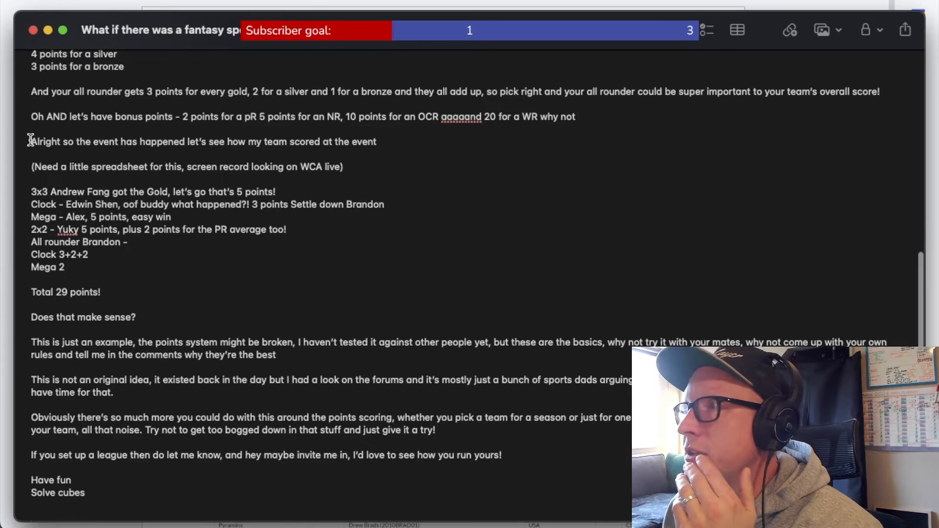
{"action": "left_click_drag", "start_coordinate": [31, 142], "coordinate": [67, 267]}
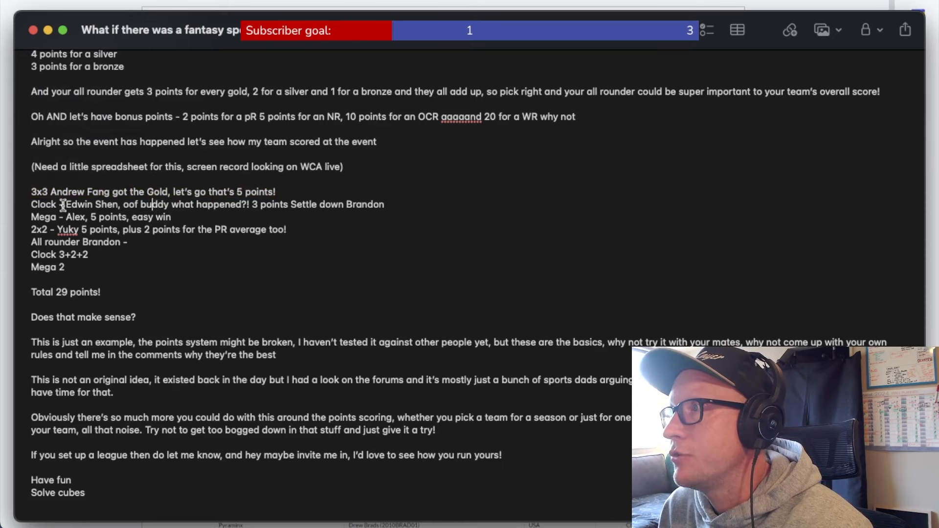
{"action": "left_click_drag", "start_coordinate": [60, 205], "coordinate": [192, 217]}
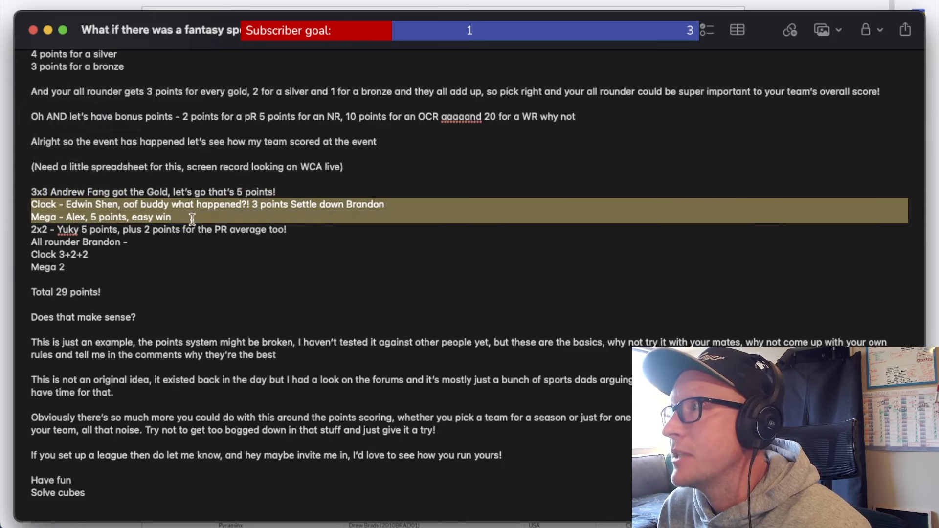
{"action": "left_click", "coordinate": [384, 204]}
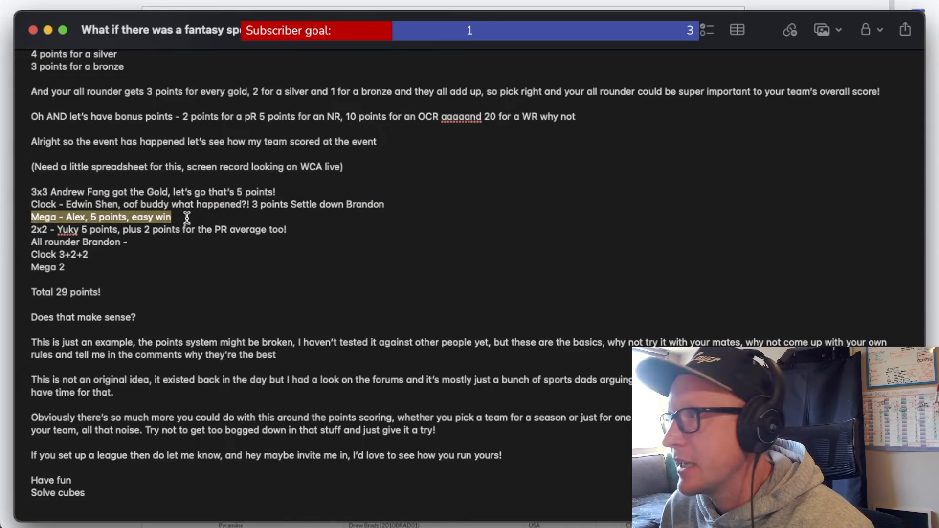
{"action": "left_click", "coordinate": [287, 229]}
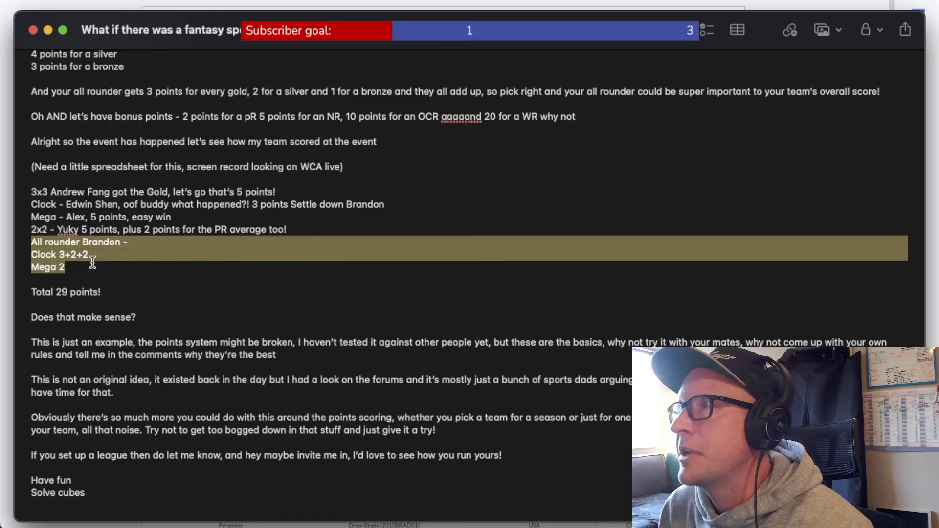
{"action": "left_click", "coordinate": [88, 254]}
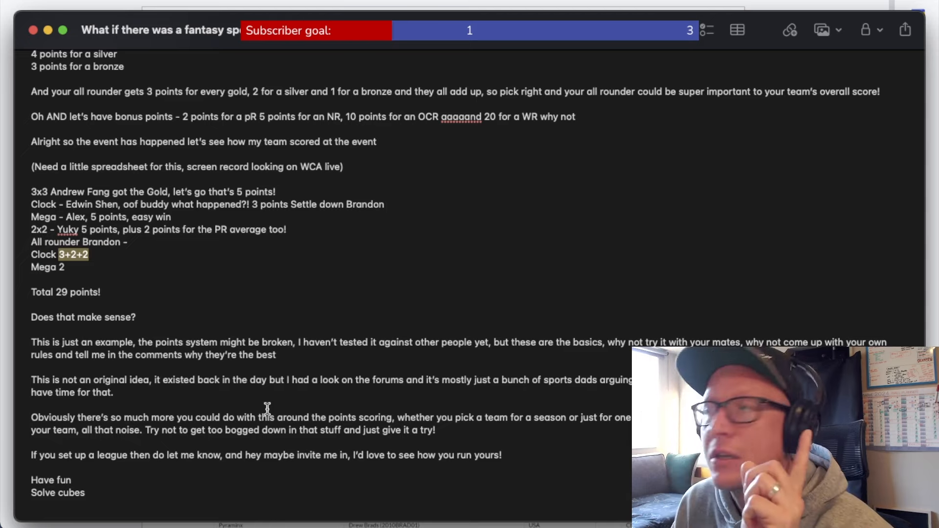
{"action": "mouse_move", "coordinate": [24, 266]}
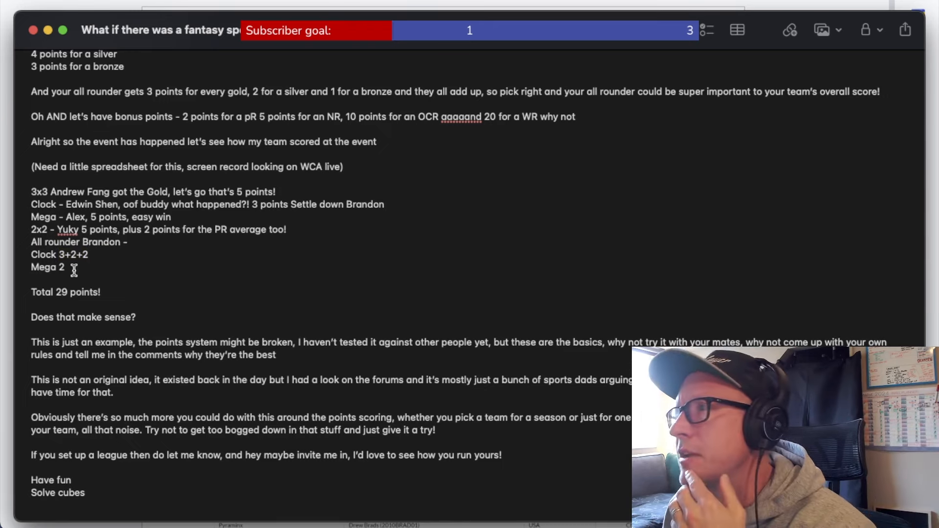
{"action": "scroll", "scroll_direction": "down", "scroll_amount": 3}
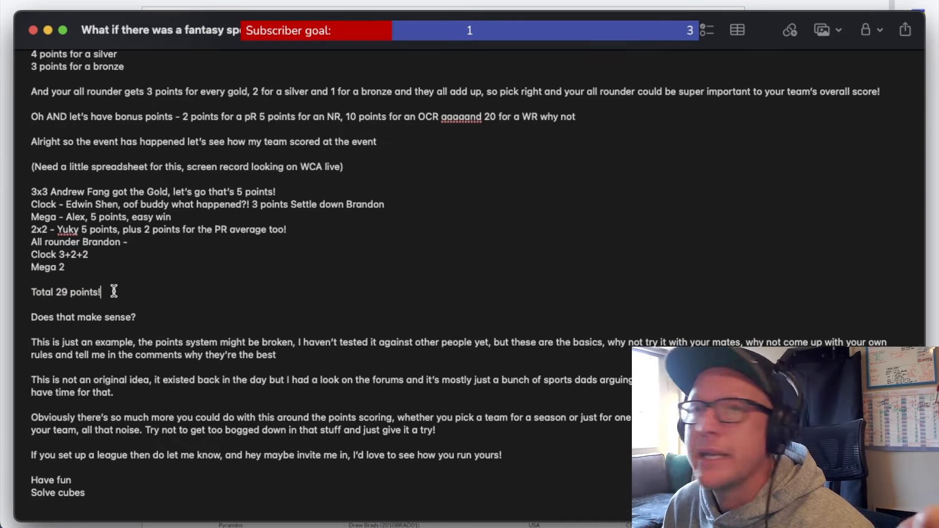
{"action": "mouse_move", "coordinate": [194, 262]}
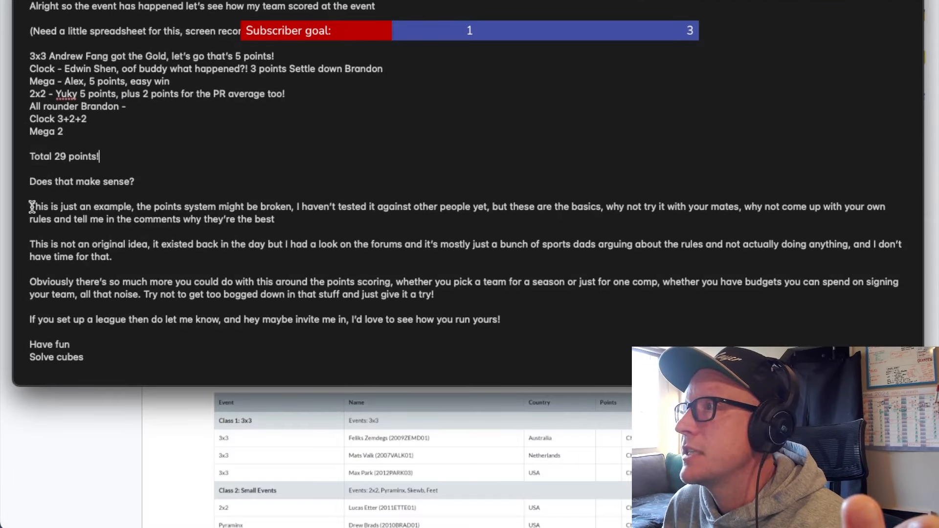
{"action": "left_click_drag", "start_coordinate": [29, 207], "coordinate": [274, 218]}
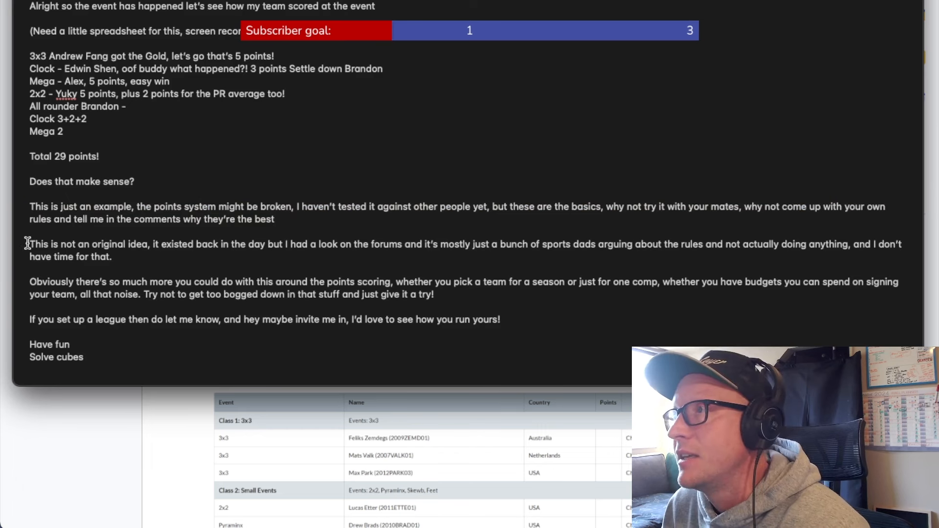
{"action": "left_click_drag", "start_coordinate": [30, 243], "coordinate": [111, 257]}
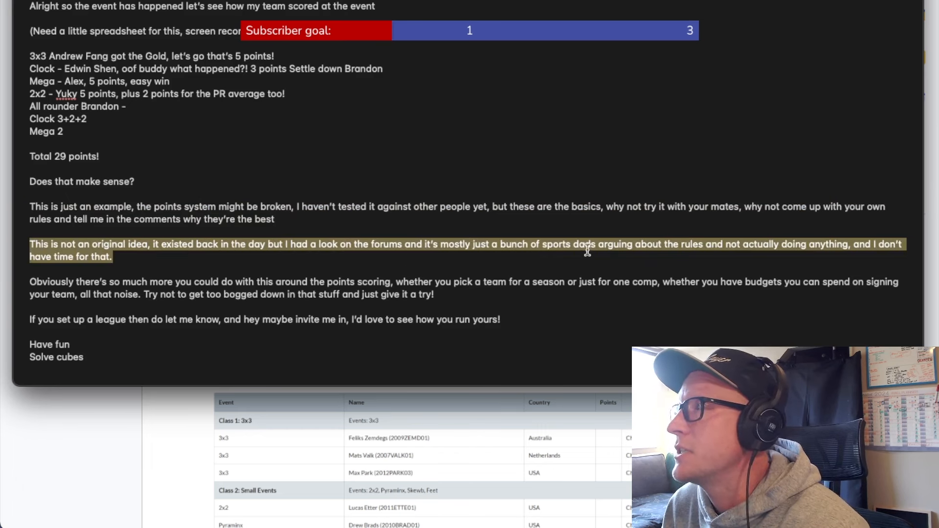
{"action": "mouse_move", "coordinate": [715, 251]}
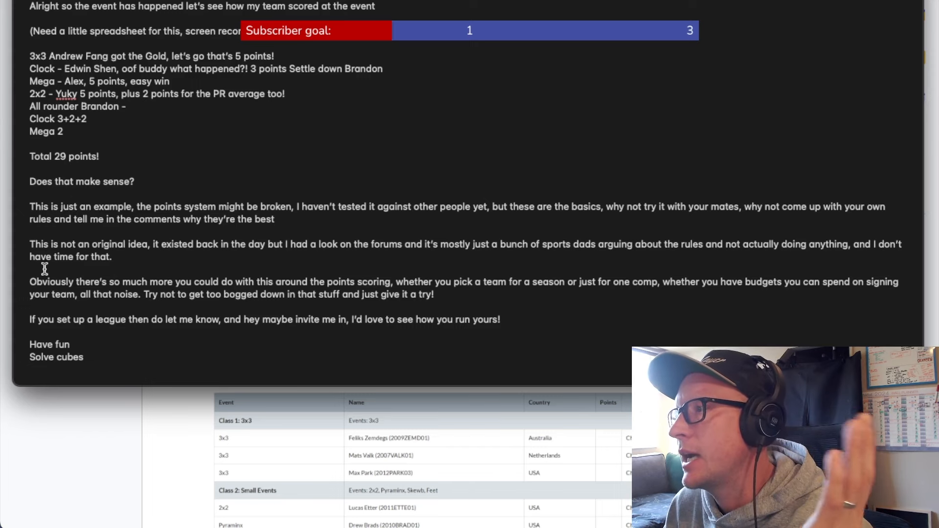
{"action": "mouse_move", "coordinate": [203, 453]}
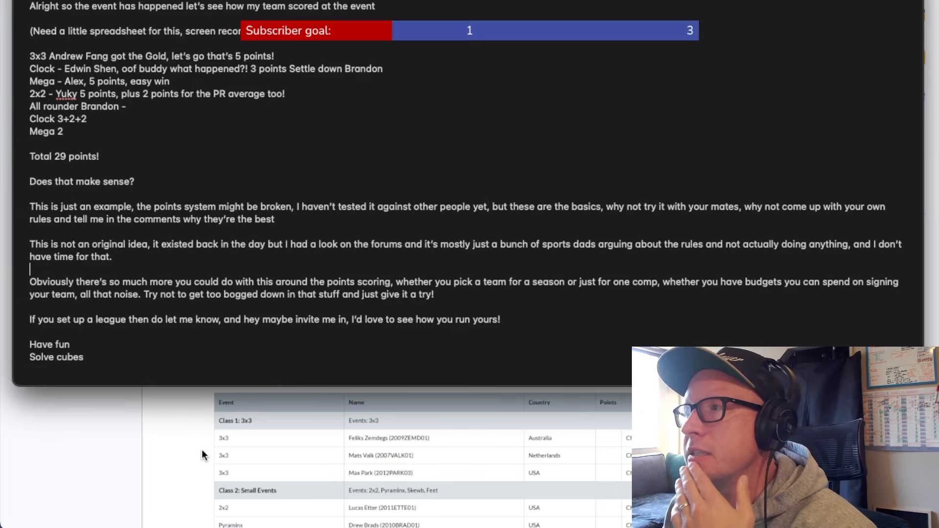